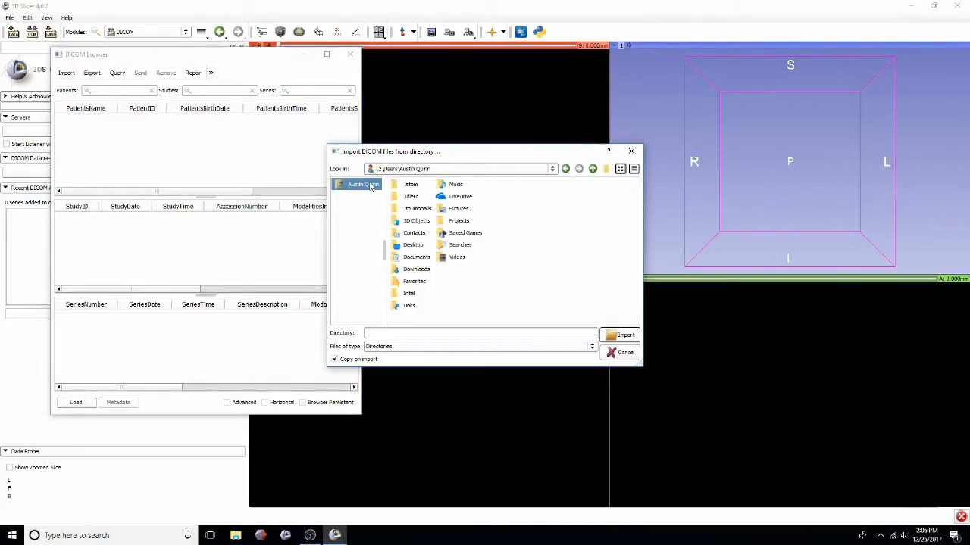
Import the Example DICOM folder from the Desktop, copying files into the local database.
{"action": "double_click", "coordinate": [412, 246]}
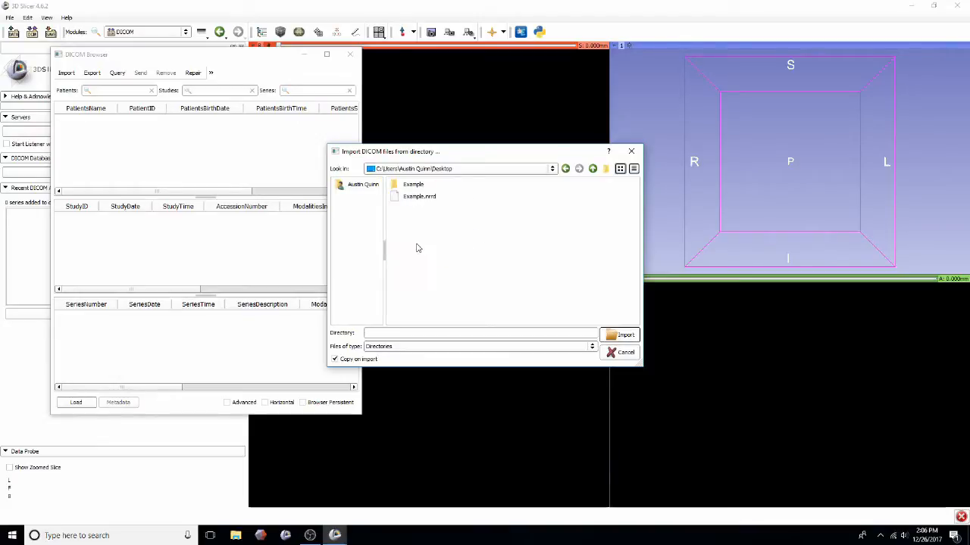
{"action": "left_click", "coordinate": [621, 334]}
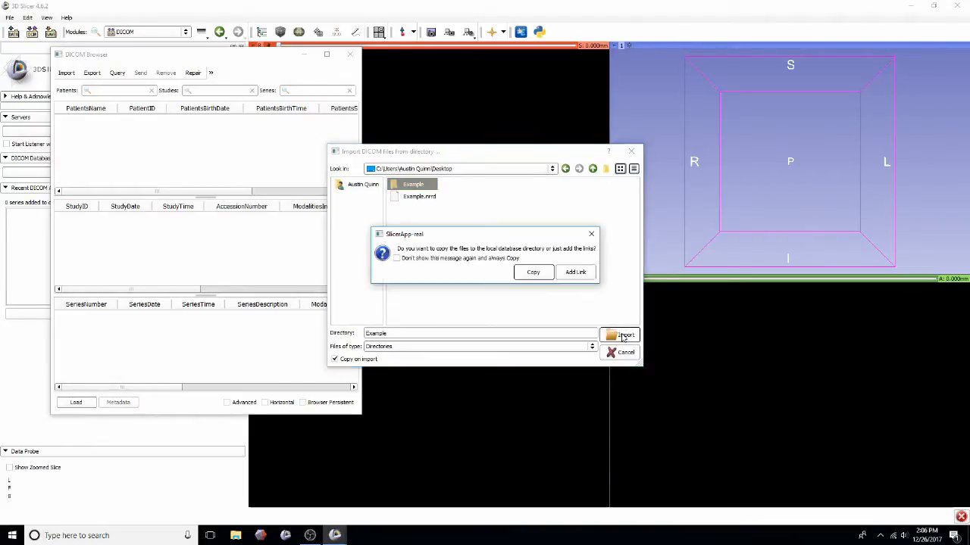
{"action": "left_click", "coordinate": [533, 273]}
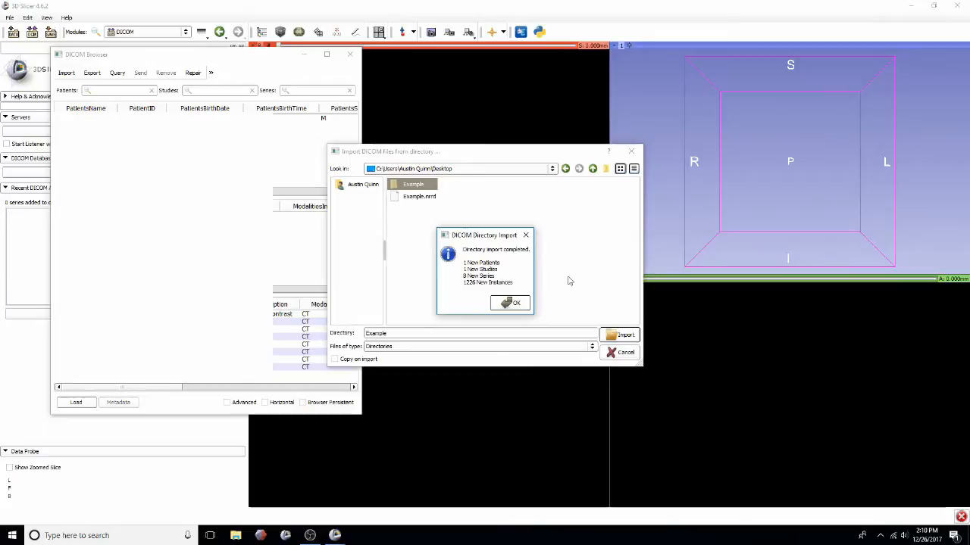
{"action": "left_click", "coordinate": [510, 303]}
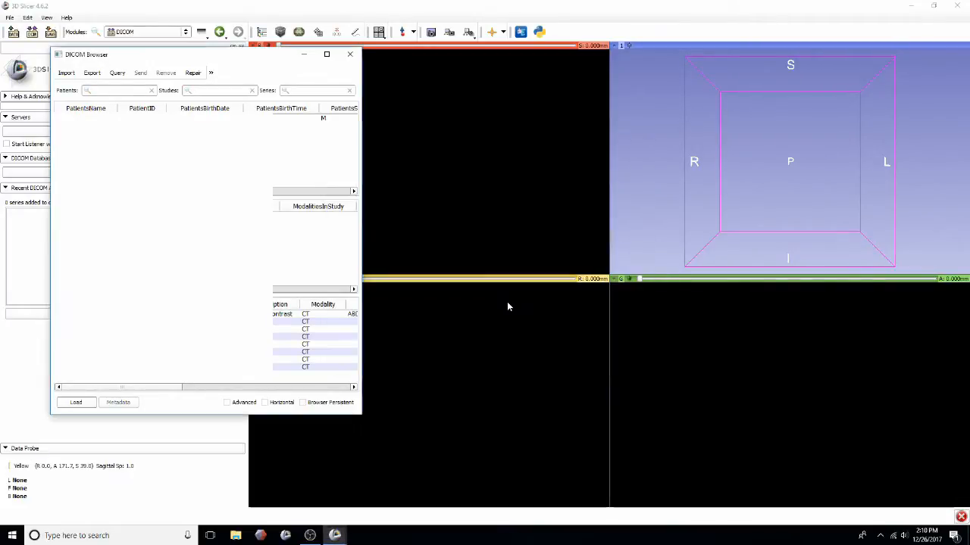
Close 3D Slicer and relaunch it from the taskbar to a fresh Welcome screen.
{"action": "left_click", "coordinate": [313, 344]}
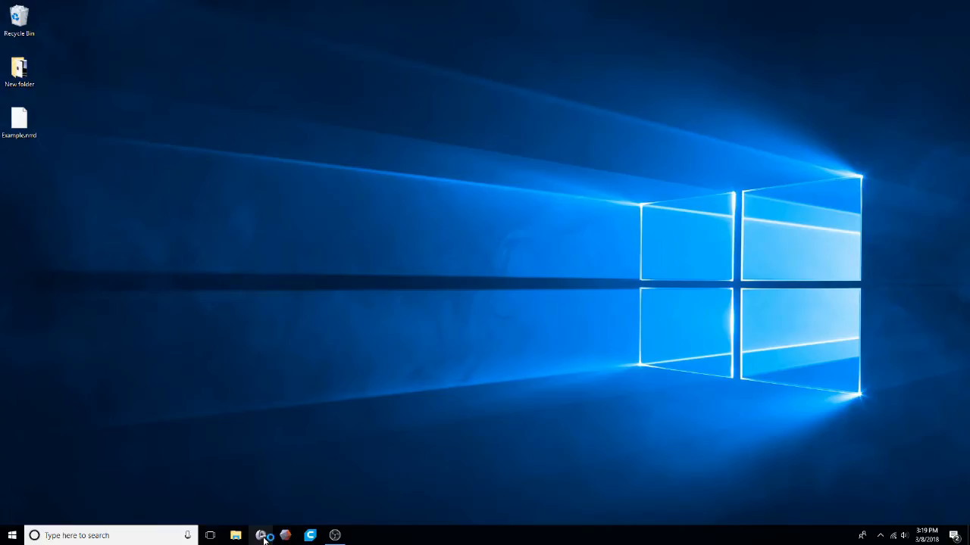
{"action": "left_click", "coordinate": [260, 537]}
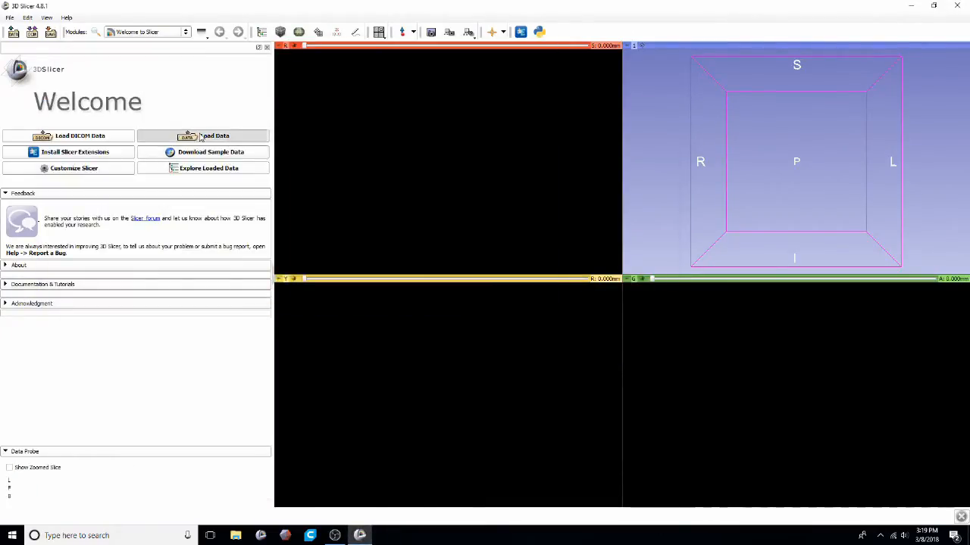
Load the Example.mrml scene from the Desktop via Load Data.
{"action": "left_click", "coordinate": [215, 136]}
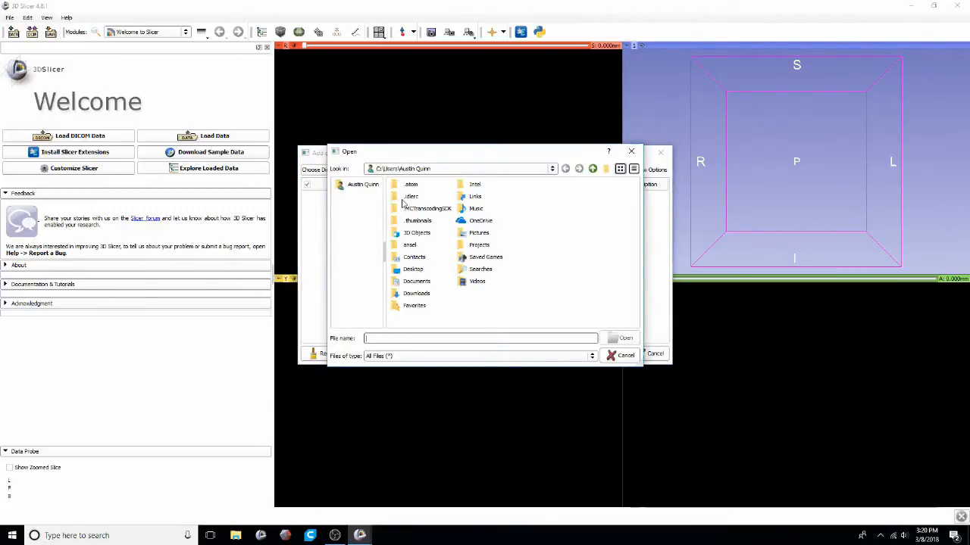
{"action": "double_click", "coordinate": [414, 270]}
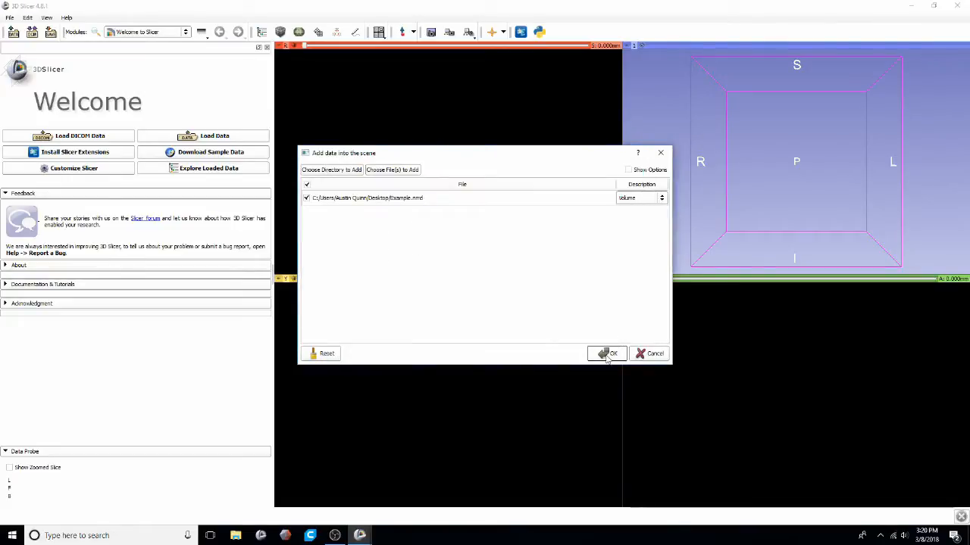
{"action": "left_click", "coordinate": [606, 354]}
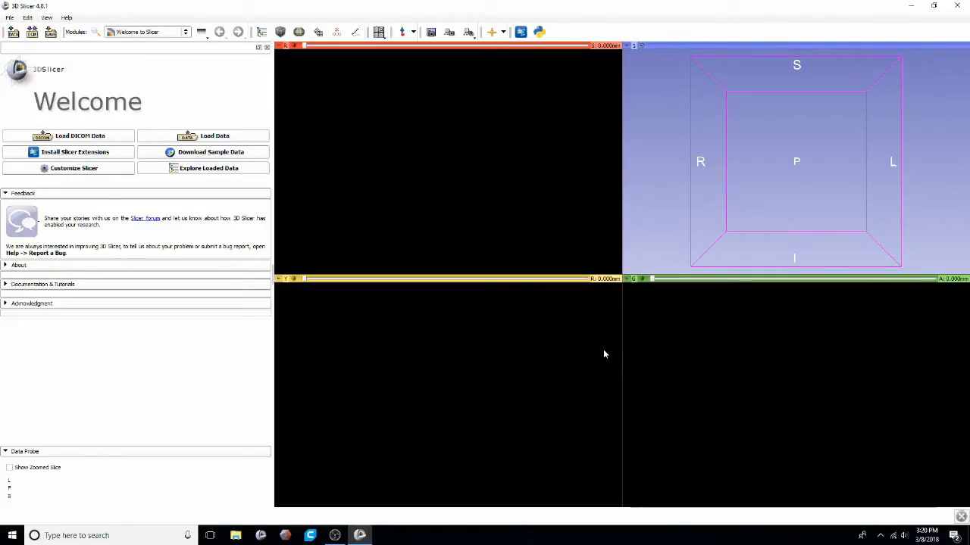
{"action": "left_click", "coordinate": [210, 151]}
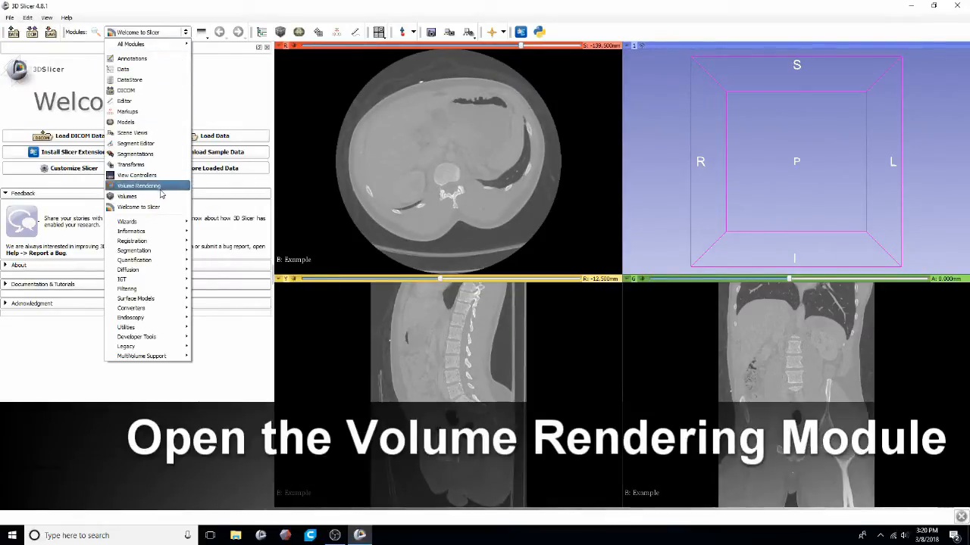
Render the CT as bone in Volume Rendering, adjust Shift, and shrink the ROI to the hip.
{"action": "left_click", "coordinate": [139, 184]}
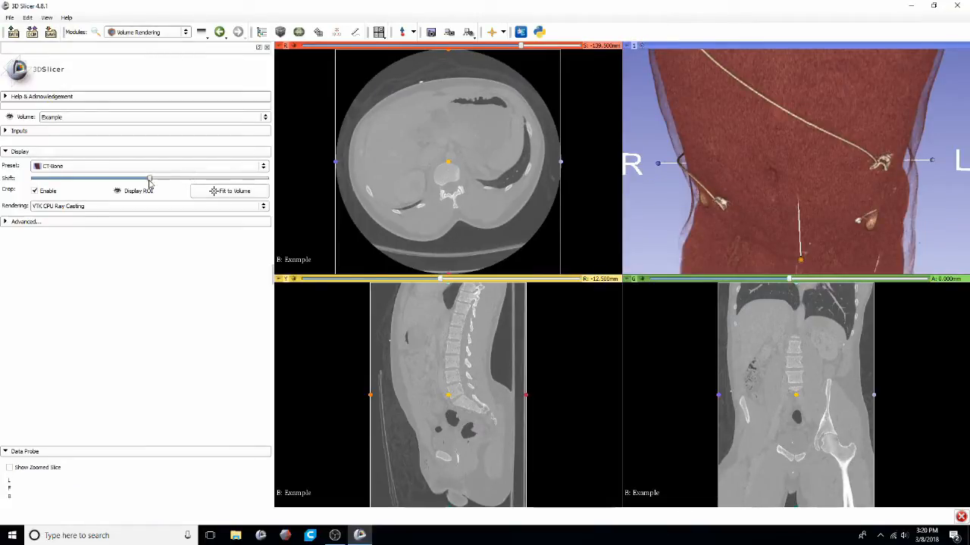
{"action": "left_click_drag", "start_coordinate": [148, 179], "coordinate": [158, 179]}
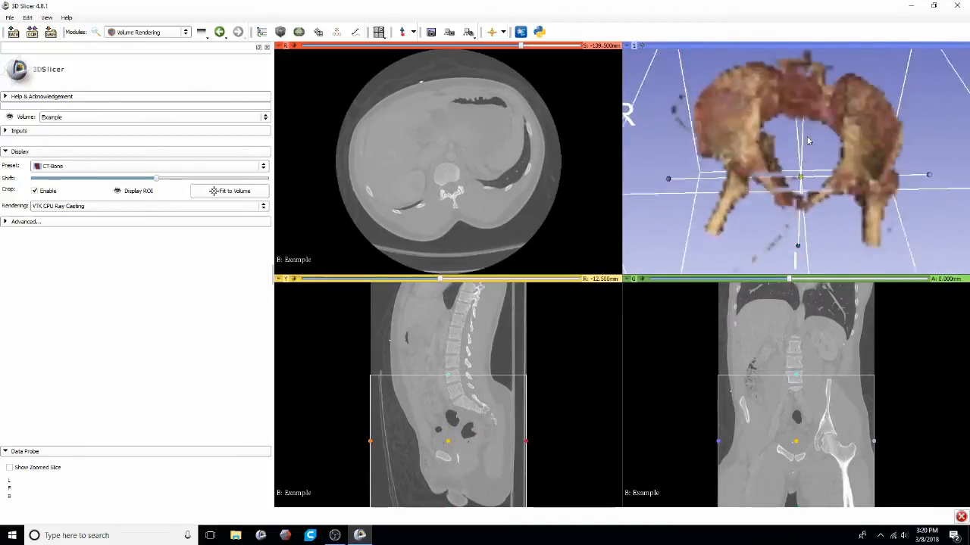
{"action": "left_click_drag", "start_coordinate": [809, 141], "coordinate": [896, 145]}
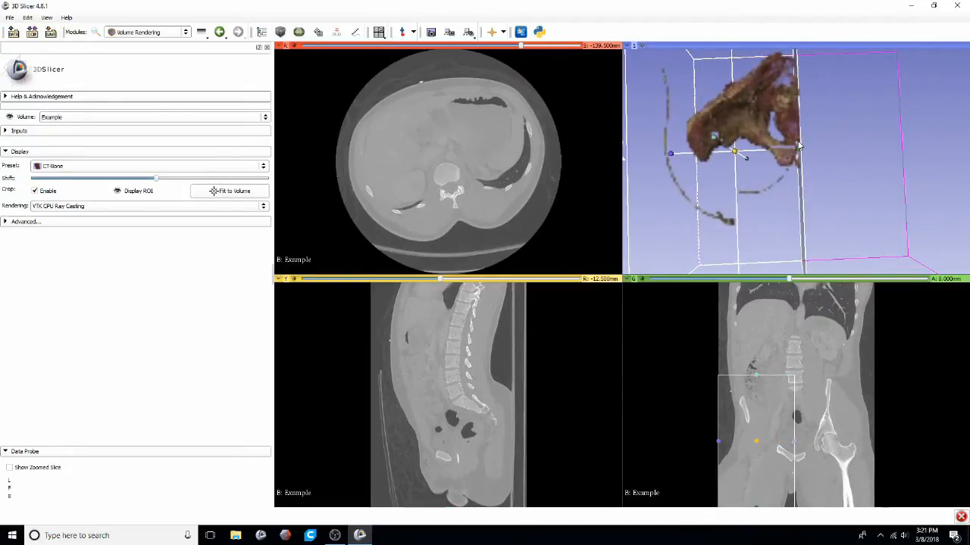
{"action": "left_click_drag", "start_coordinate": [800, 143], "coordinate": [704, 210]}
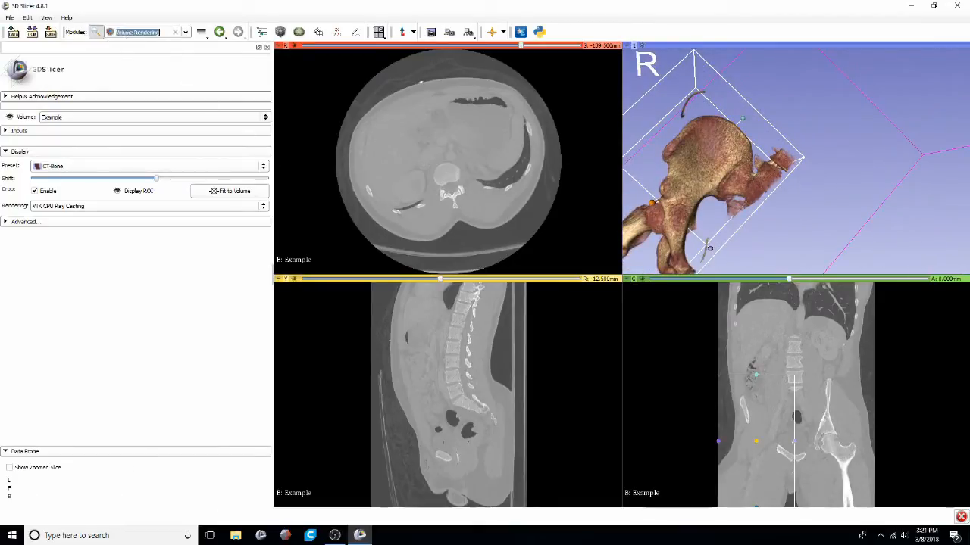
Run Crop Volume on the ROI, creating a new volume of just the hip region.
{"action": "type", "text": "crop"}
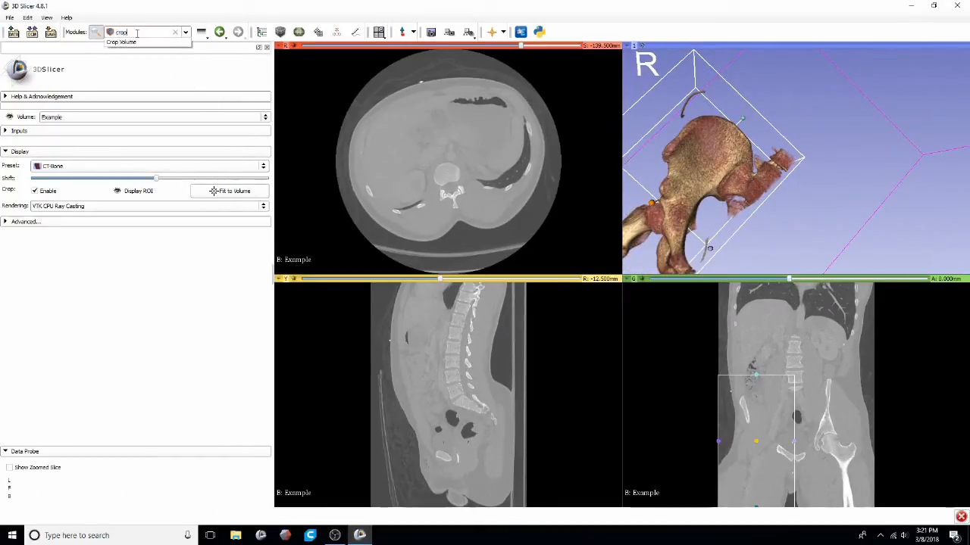
{"action": "left_click", "coordinate": [121, 42]}
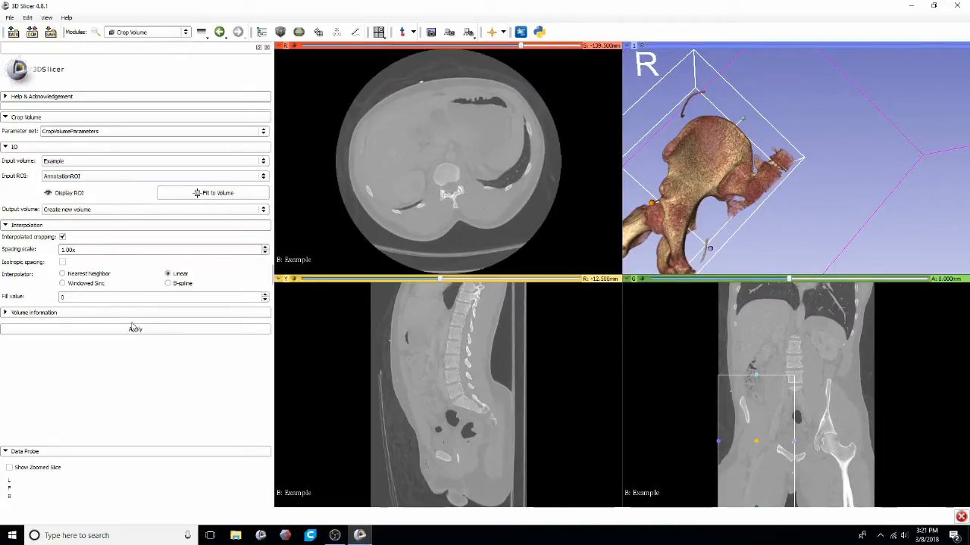
{"action": "left_click", "coordinate": [135, 329]}
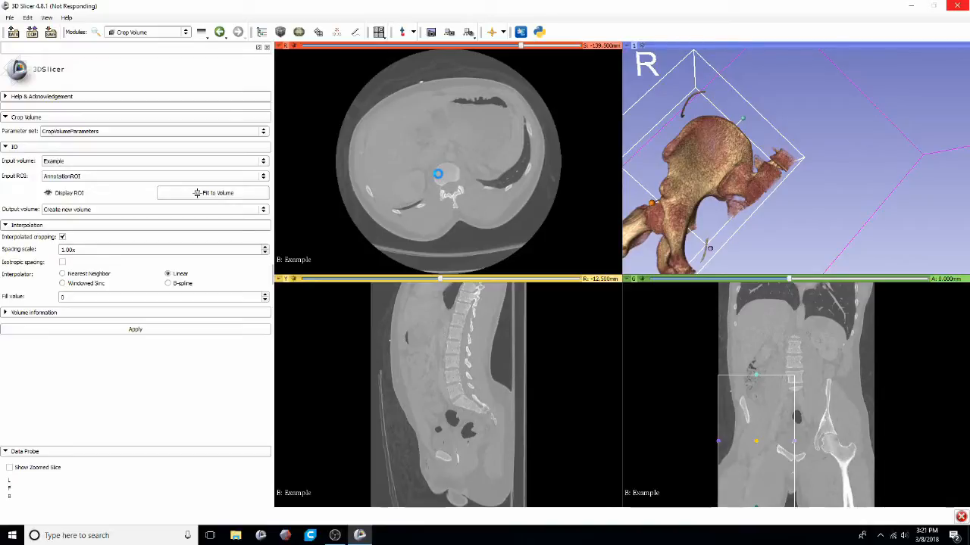
{"action": "left_click", "coordinate": [135, 329]}
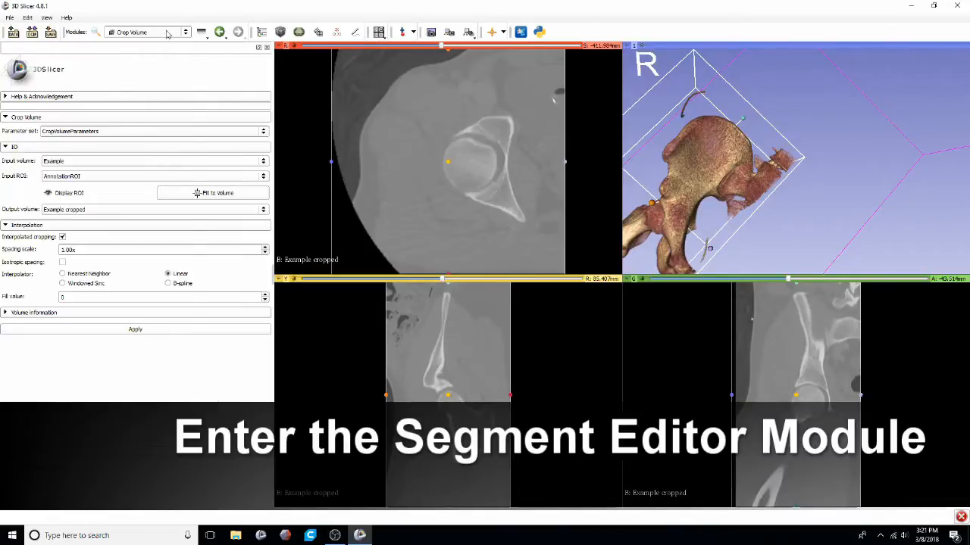
Add Femur, Hip and Everythingelse segments in Segment Editor and select Femur.
{"action": "left_click", "coordinate": [144, 32]}
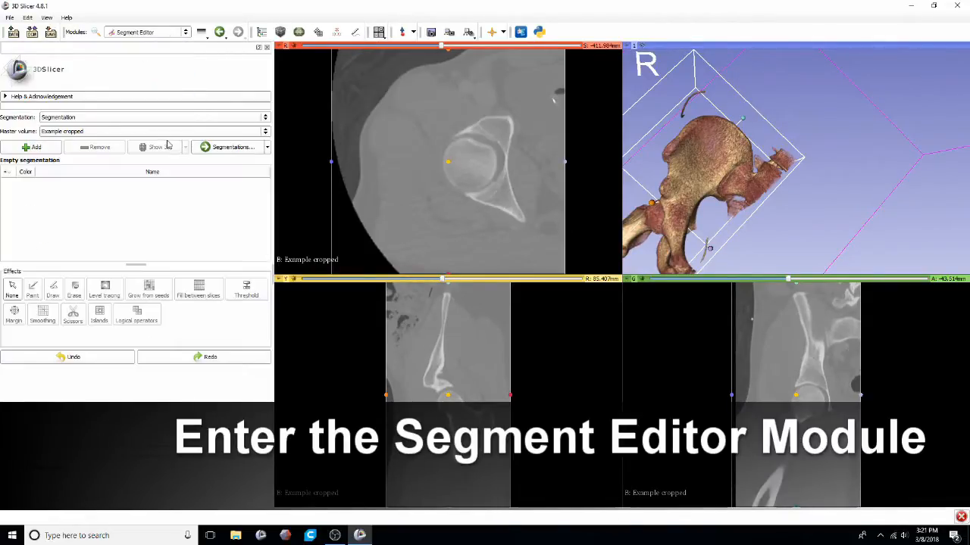
{"action": "left_click", "coordinate": [32, 147]}
{"action": "type", "text": "Femur"}
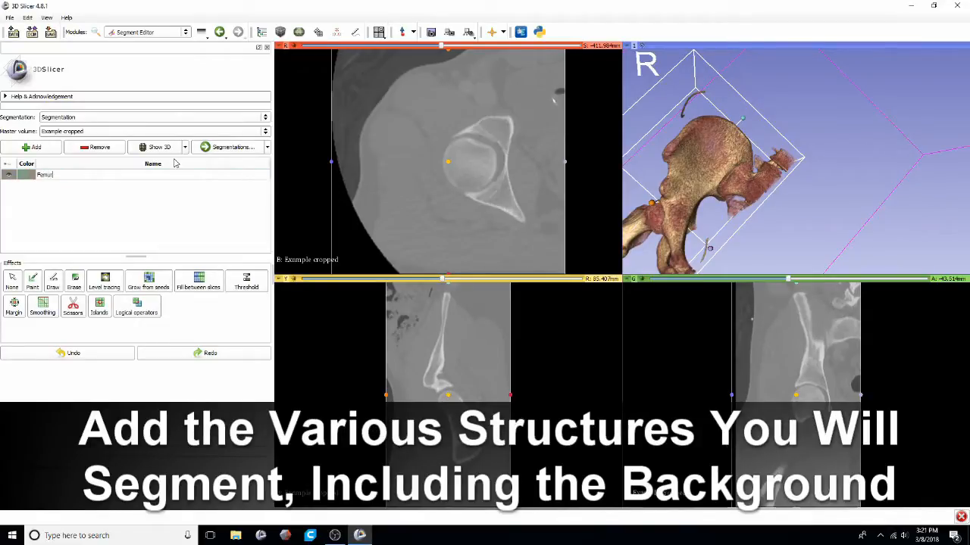
{"action": "left_click", "coordinate": [32, 147]}
{"action": "type", "text": "Everyt"}
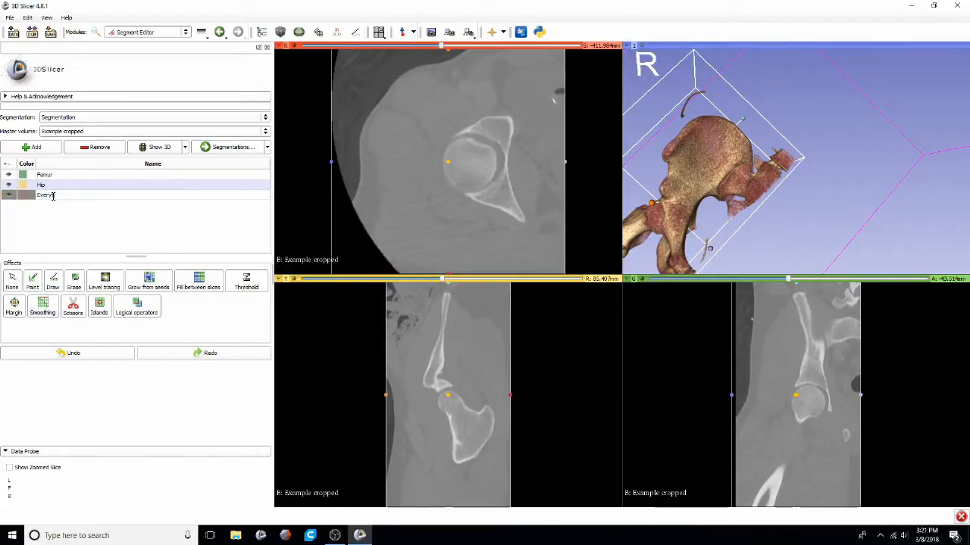
{"action": "left_click", "coordinate": [54, 194]}
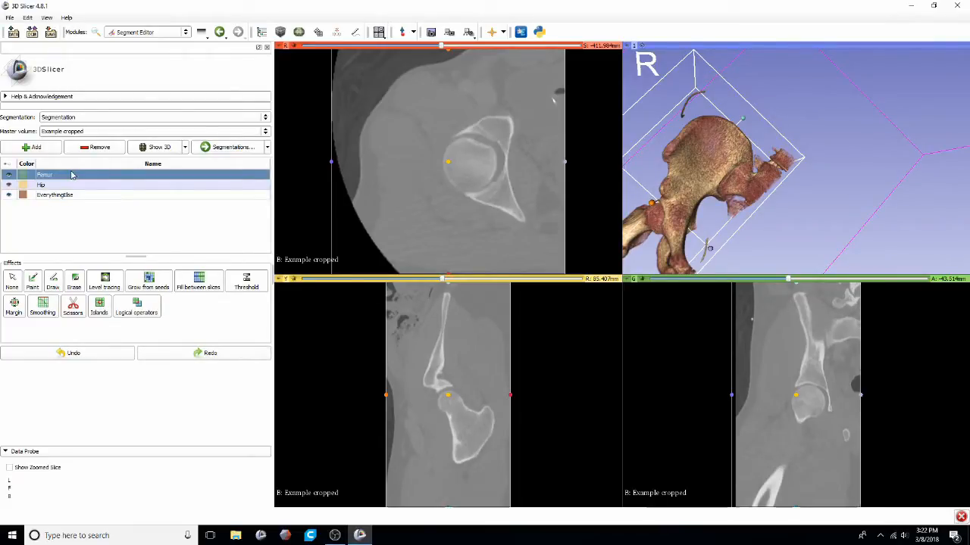
{"action": "left_click", "coordinate": [33, 280]}
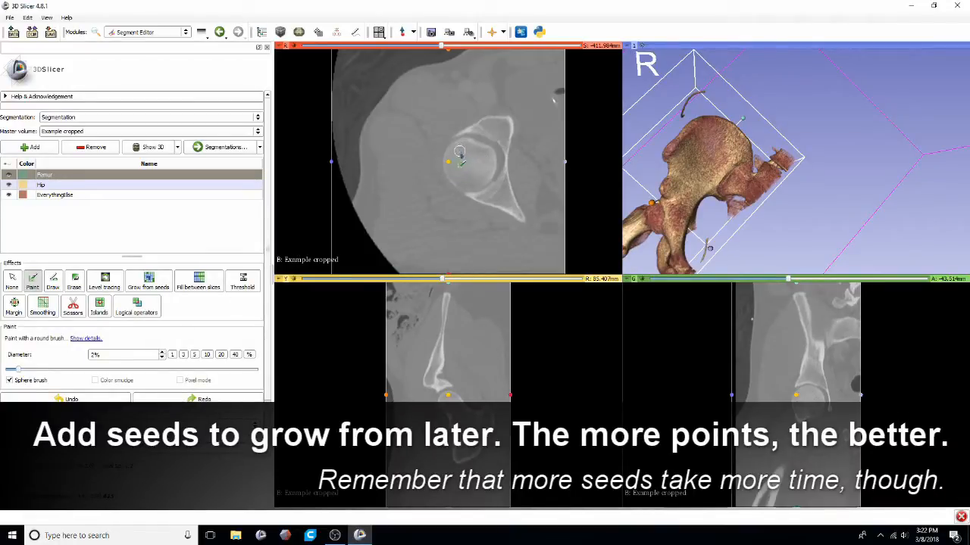
Paint Femur seed strokes on the femoral head across slices, erasing stray areas.
{"action": "left_click", "coordinate": [468, 182]}
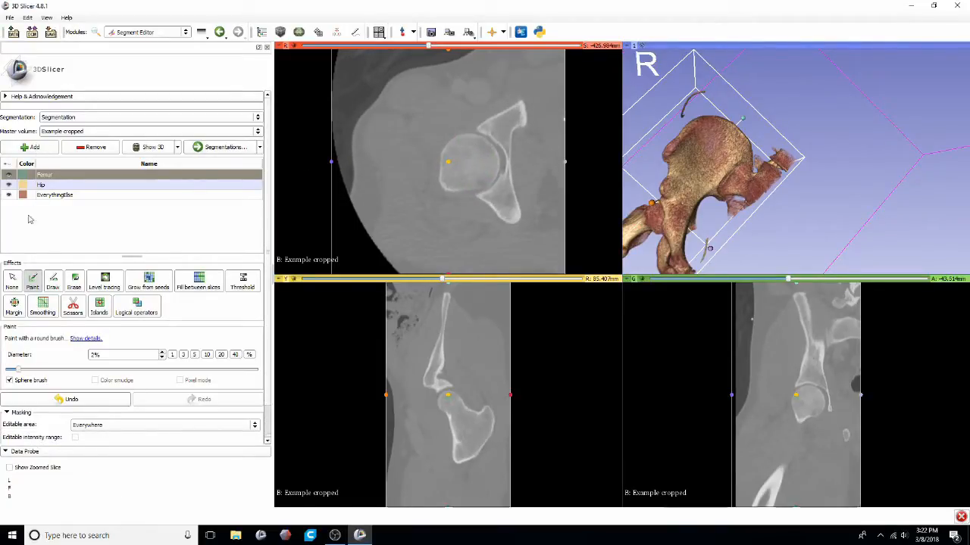
{"action": "left_click_drag", "start_coordinate": [16, 370], "coordinate": [39, 370]}
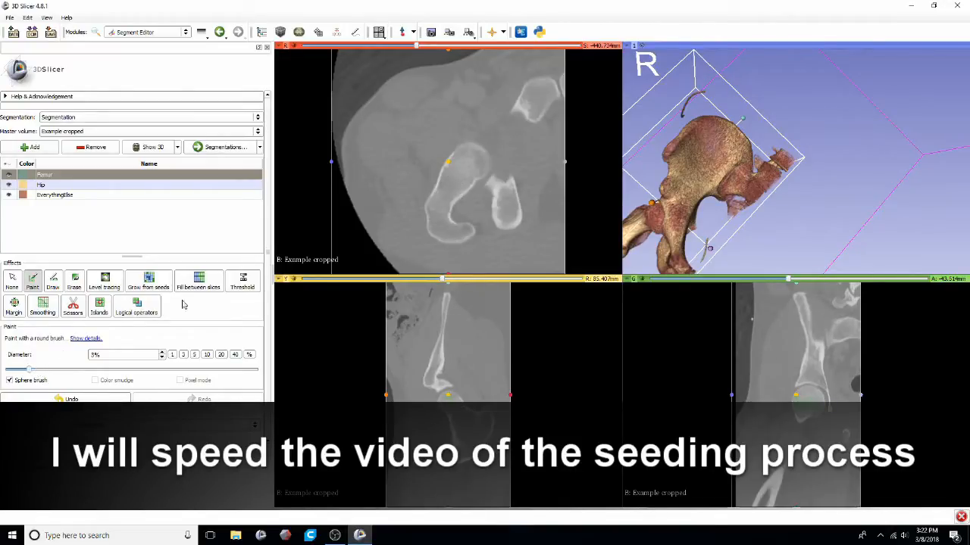
{"action": "left_click", "coordinate": [436, 194]}
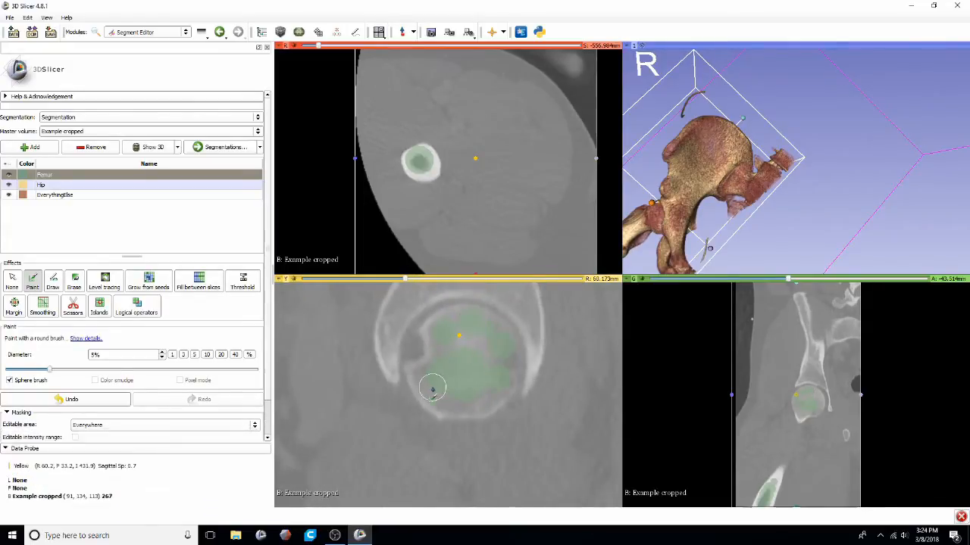
{"action": "left_click", "coordinate": [74, 279]}
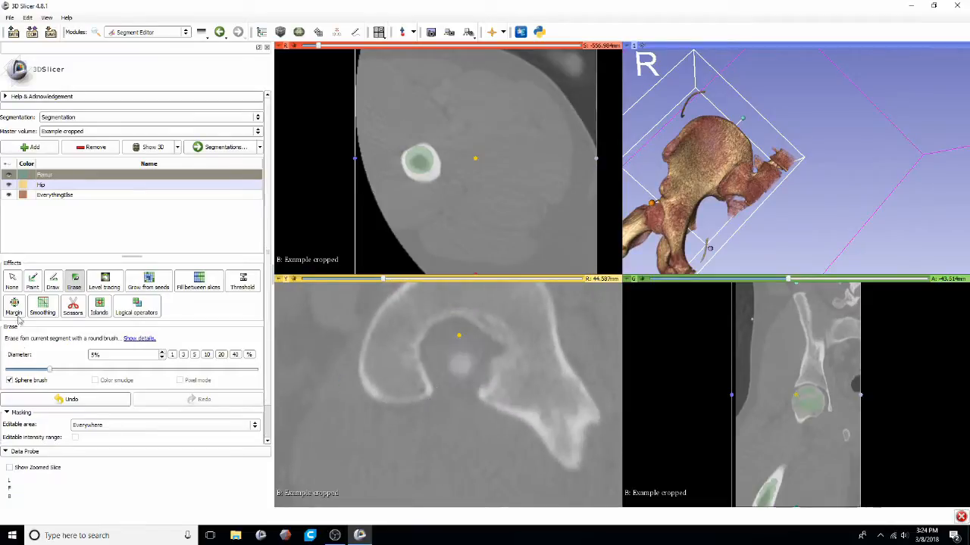
{"action": "left_click", "coordinate": [31, 280]}
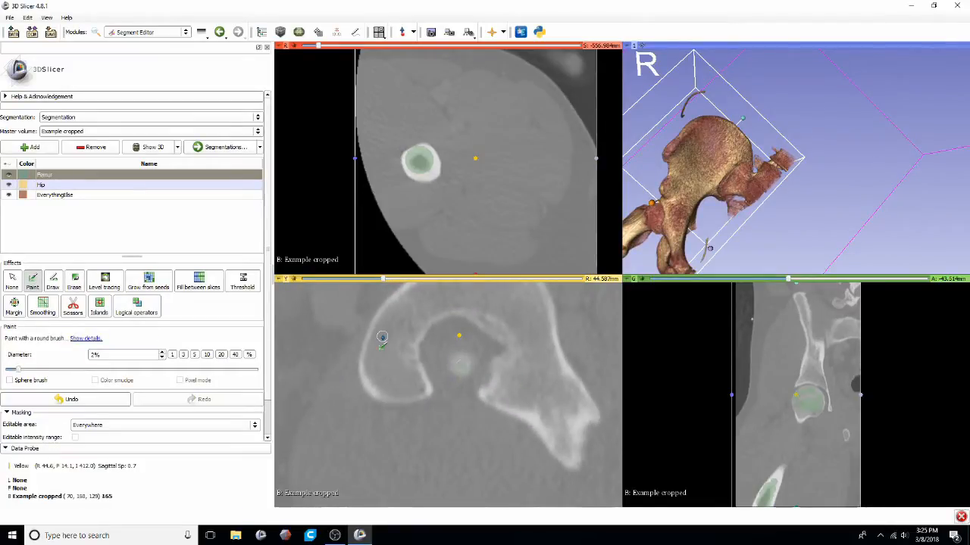
{"action": "left_click", "coordinate": [73, 282]}
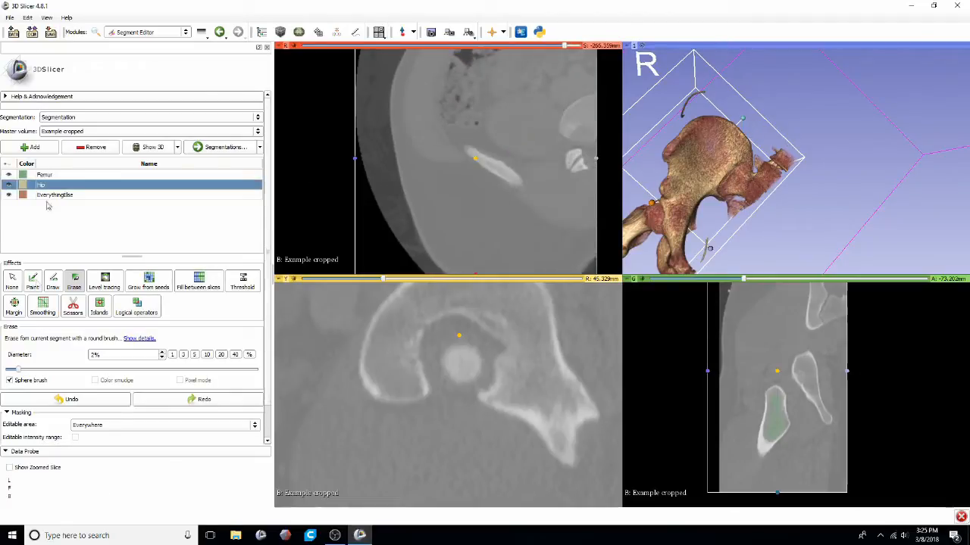
Brush Everythingelse seeds over the soft tissue around the bones in all slice views.
{"action": "left_click", "coordinate": [32, 280]}
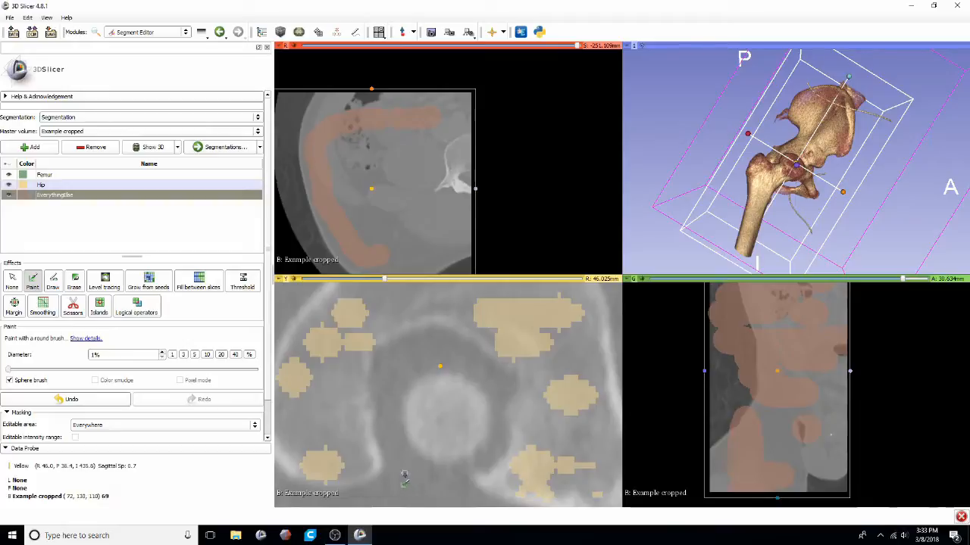
Brush Hip seeds inside the pelvis, around the joint and along the acetabulum rim.
{"action": "left_click_drag", "start_coordinate": [403, 482], "coordinate": [496, 406]}
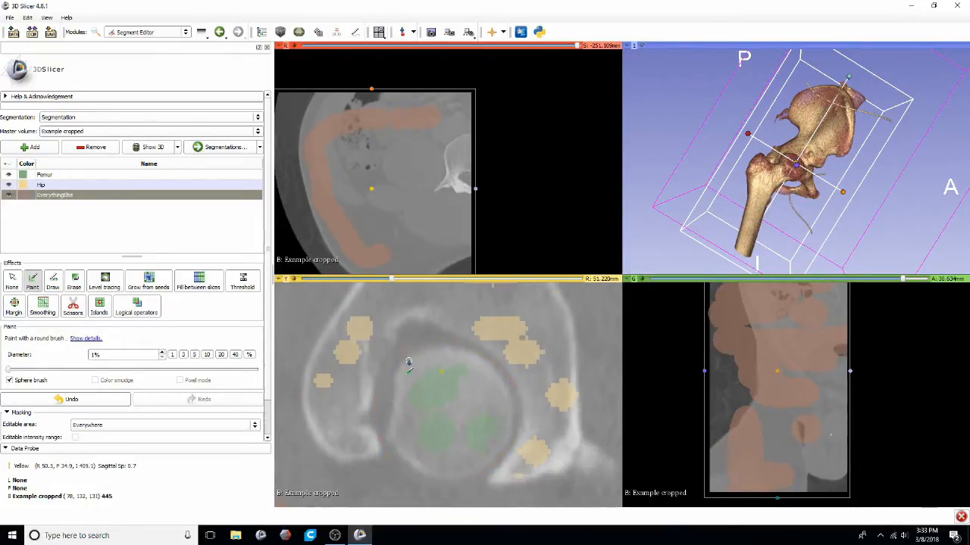
{"action": "left_click_drag", "start_coordinate": [407, 362], "coordinate": [414, 432]}
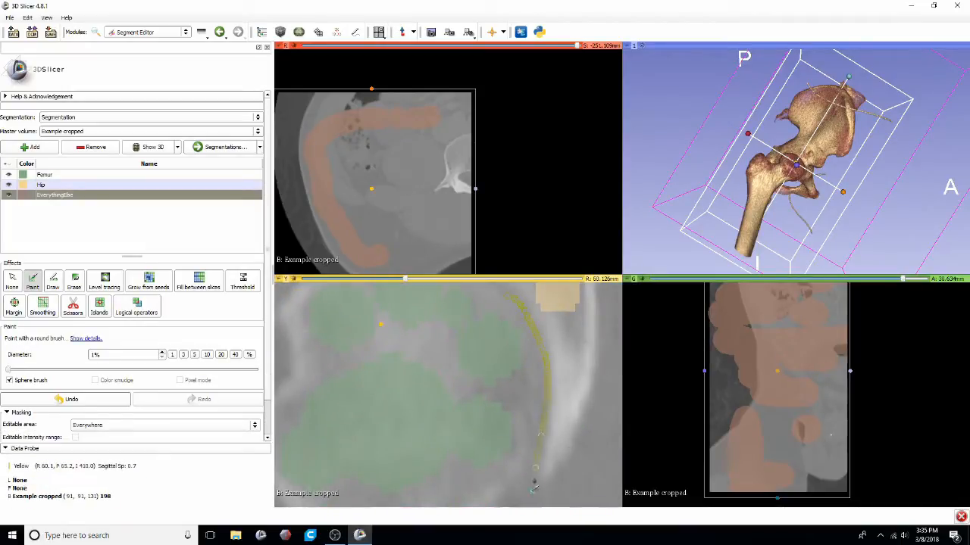
{"action": "left_click_drag", "start_coordinate": [525, 291], "coordinate": [533, 485]}
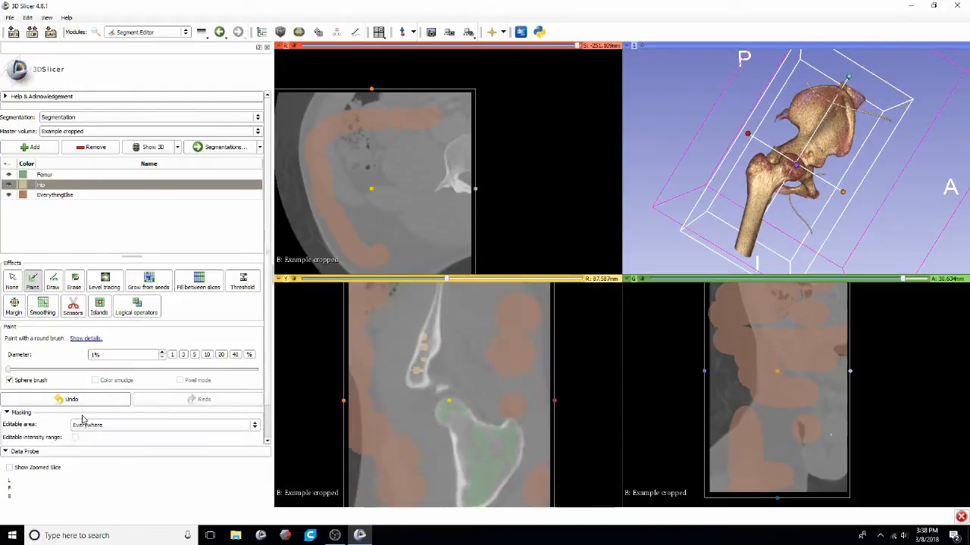
Initialize Grow from seeds and enable Auto-update for the segmentation preview.
{"action": "left_click", "coordinate": [149, 282]}
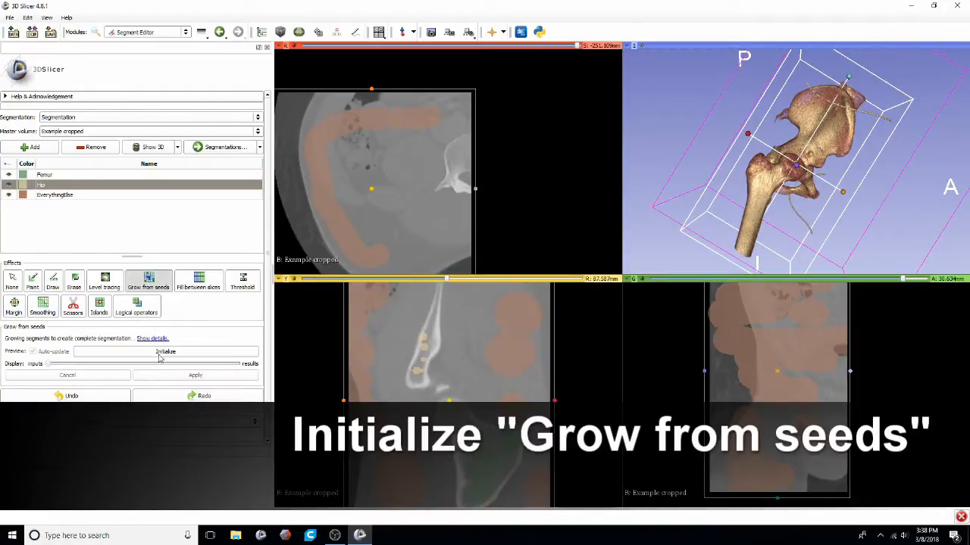
{"action": "left_click", "coordinate": [165, 351]}
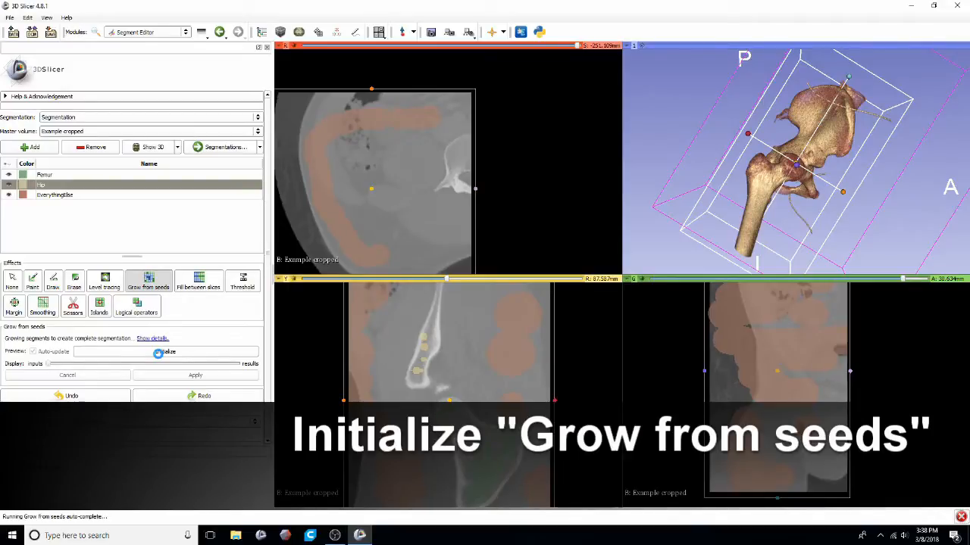
{"action": "left_click", "coordinate": [163, 351]}
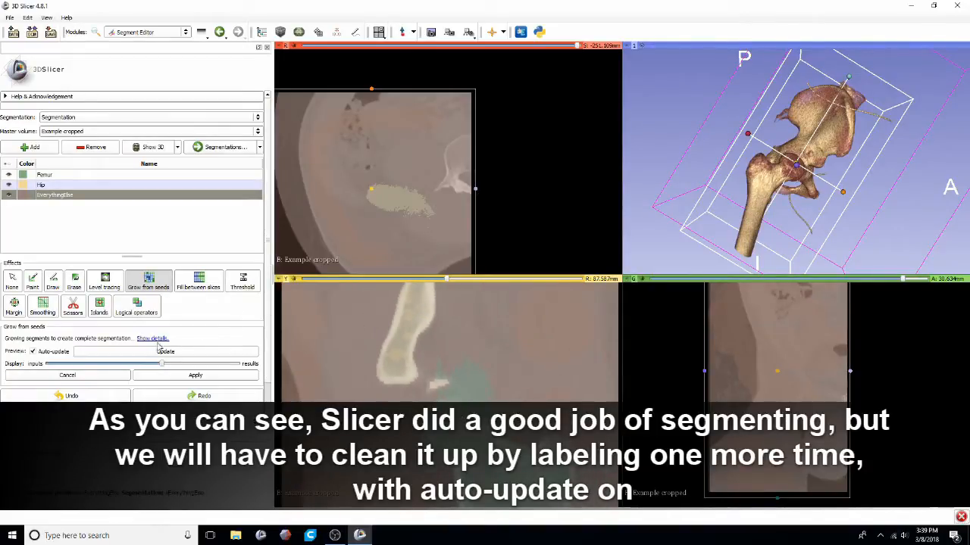
Paint an extra Femur seed inside the femoral head to separate it from the pelvis.
{"action": "left_click", "coordinate": [32, 280]}
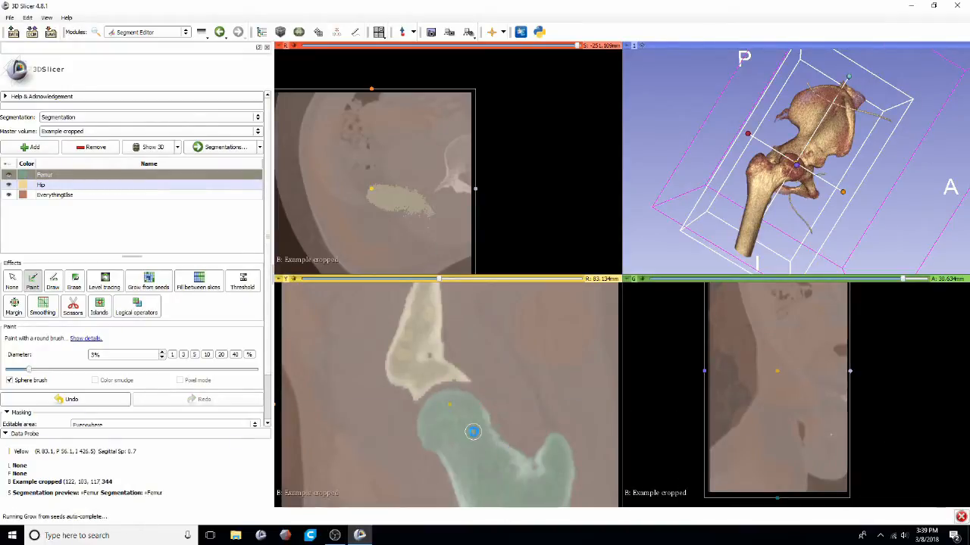
{"action": "left_click", "coordinate": [54, 194]}
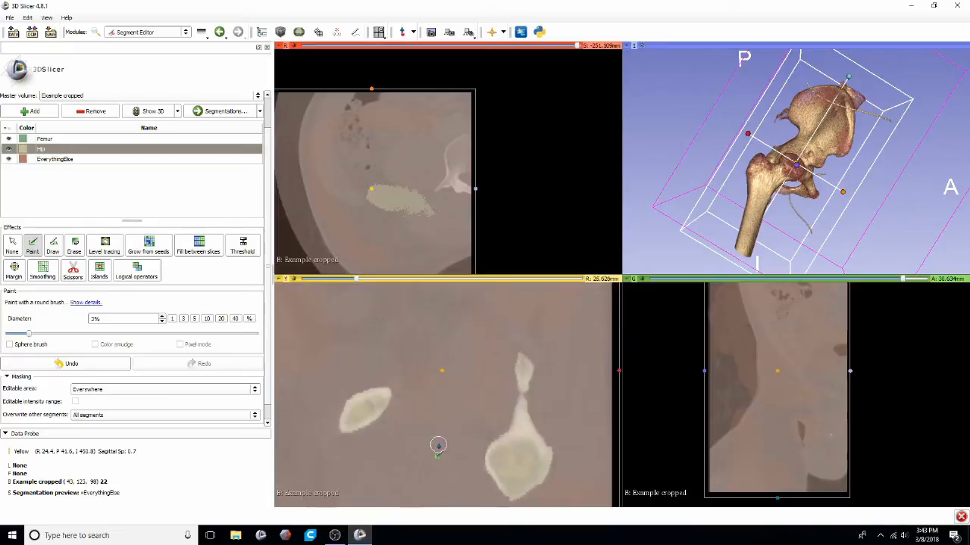
Brush Hip seeds onto the unlabelled pelvic bone pieces in the axial view so the preview joins them.
{"action": "left_click", "coordinate": [366, 418]}
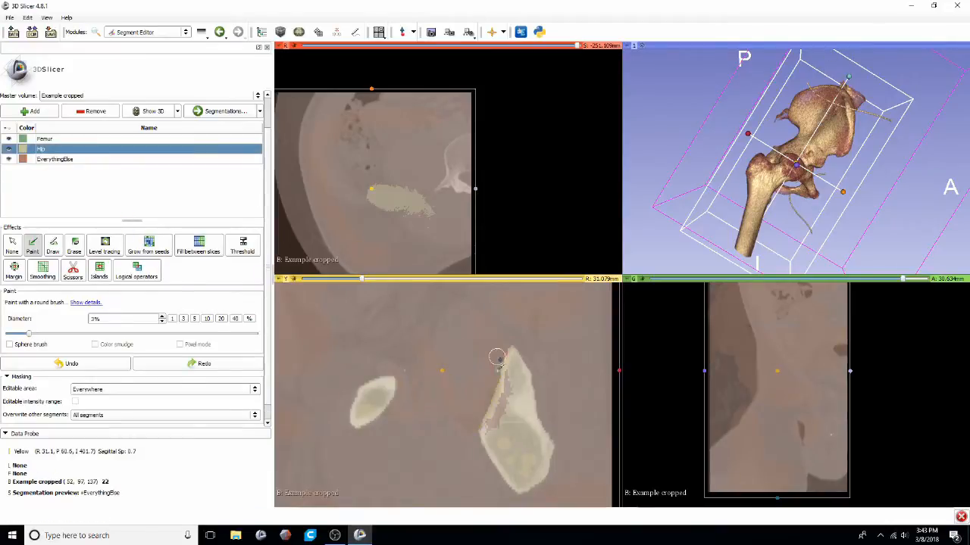
{"action": "left_click", "coordinate": [423, 379]}
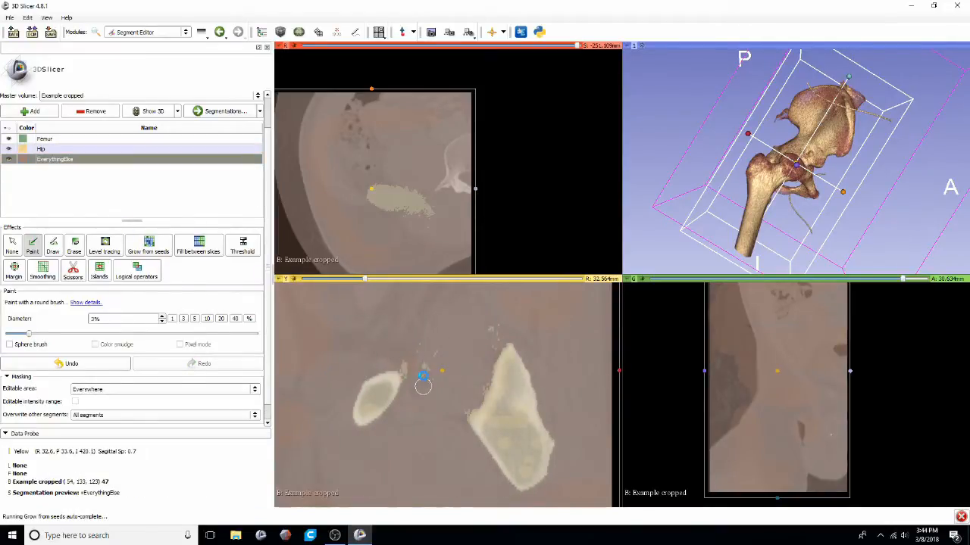
{"action": "mouse_move", "coordinate": [415, 416]}
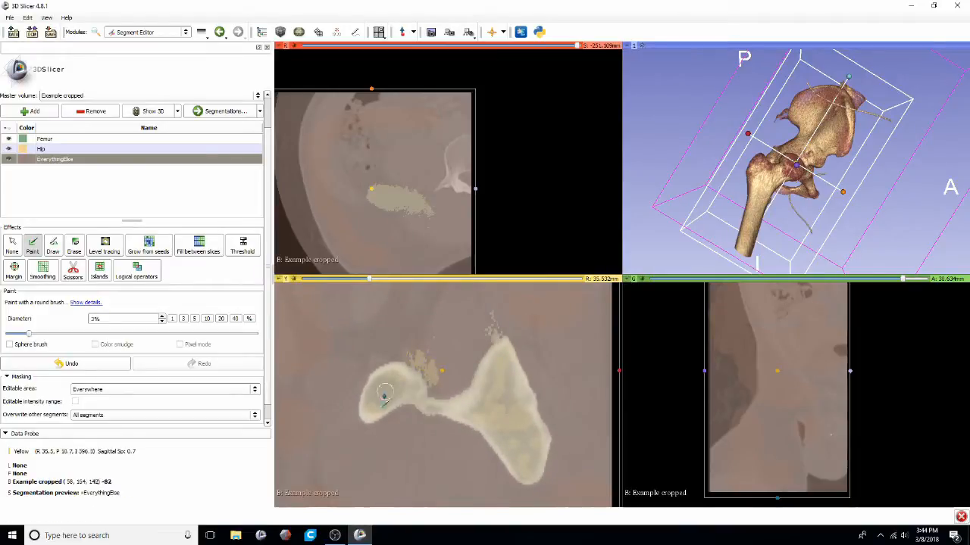
{"action": "left_click_drag", "start_coordinate": [385, 393], "coordinate": [438, 368]}
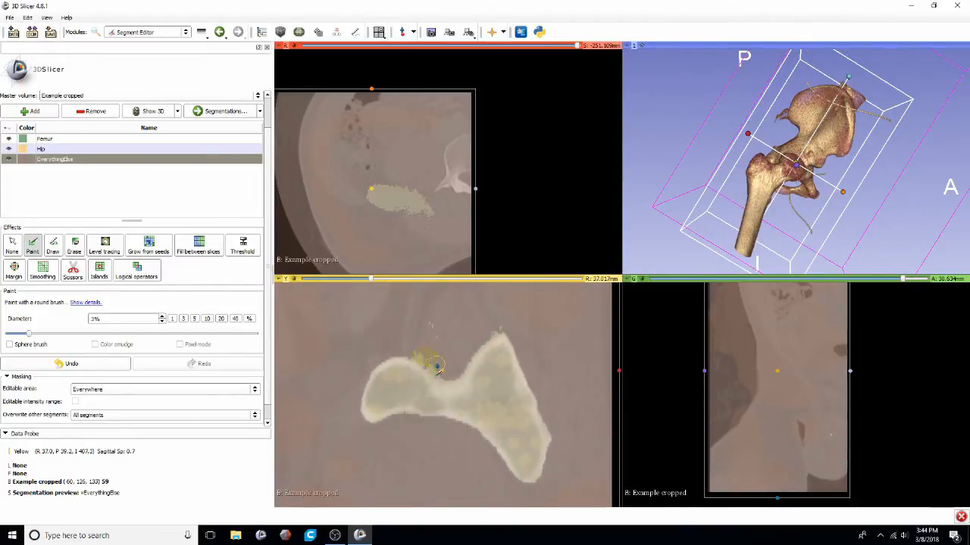
{"action": "left_click", "coordinate": [439, 345]}
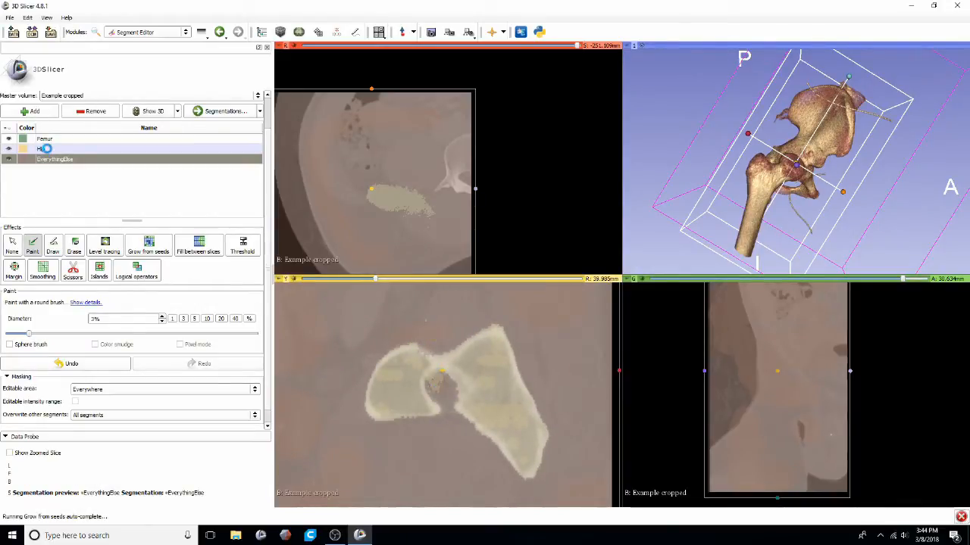
{"action": "left_click", "coordinate": [421, 352]}
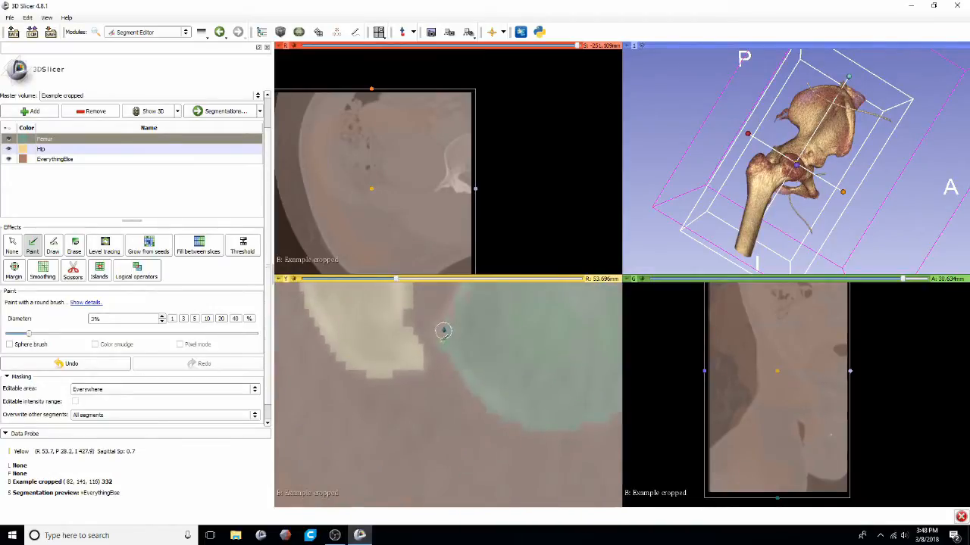
Paint femur and EverythingElse background seeds near the femoral head, then show a single enlarged slice view.
{"action": "left_click_drag", "start_coordinate": [443, 331], "coordinate": [458, 362]}
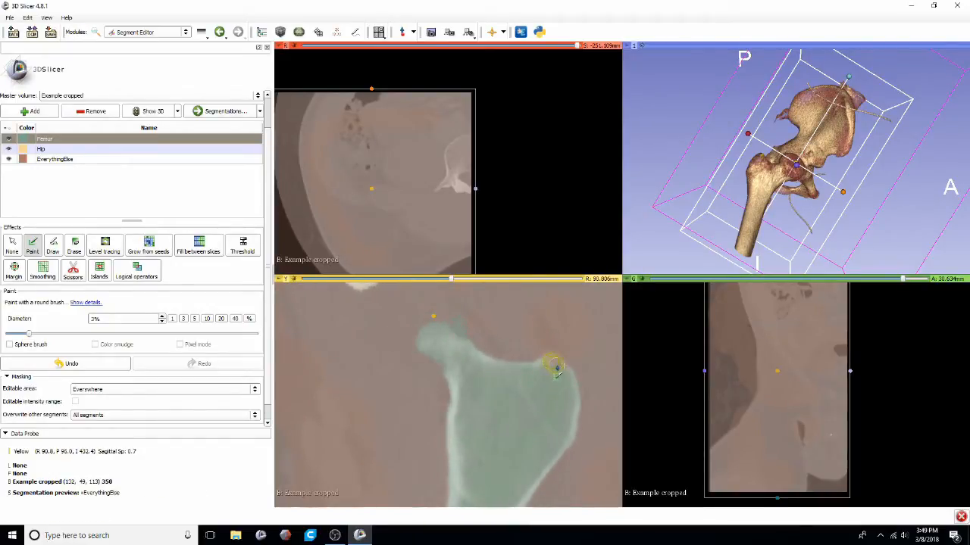
{"action": "left_click", "coordinate": [55, 159]}
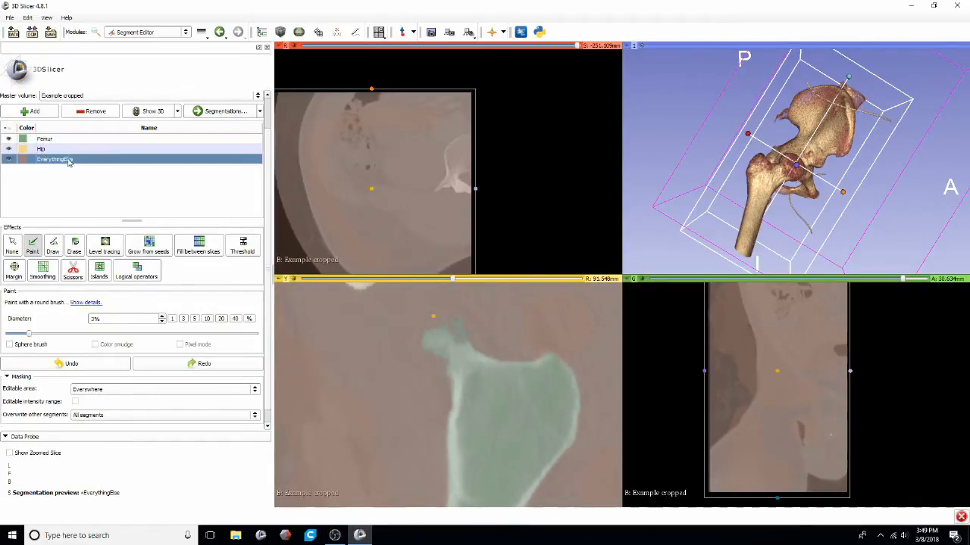
{"action": "left_click", "coordinate": [533, 376]}
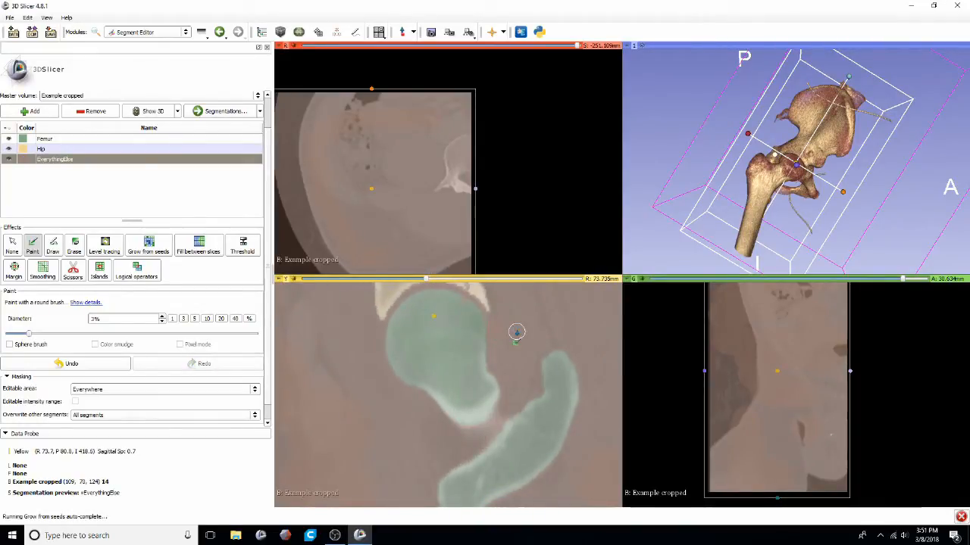
{"action": "left_click", "coordinate": [46, 139]}
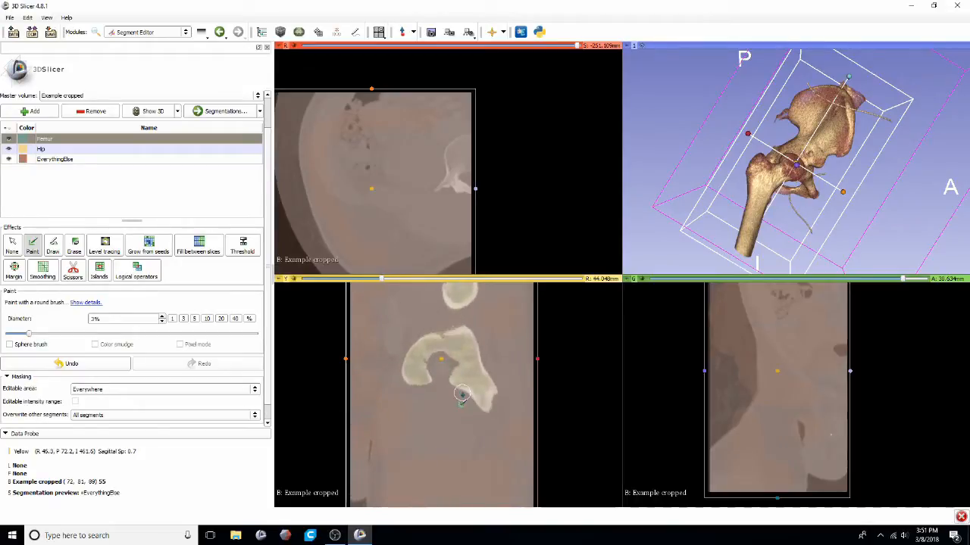
{"action": "left_click", "coordinate": [379, 32]}
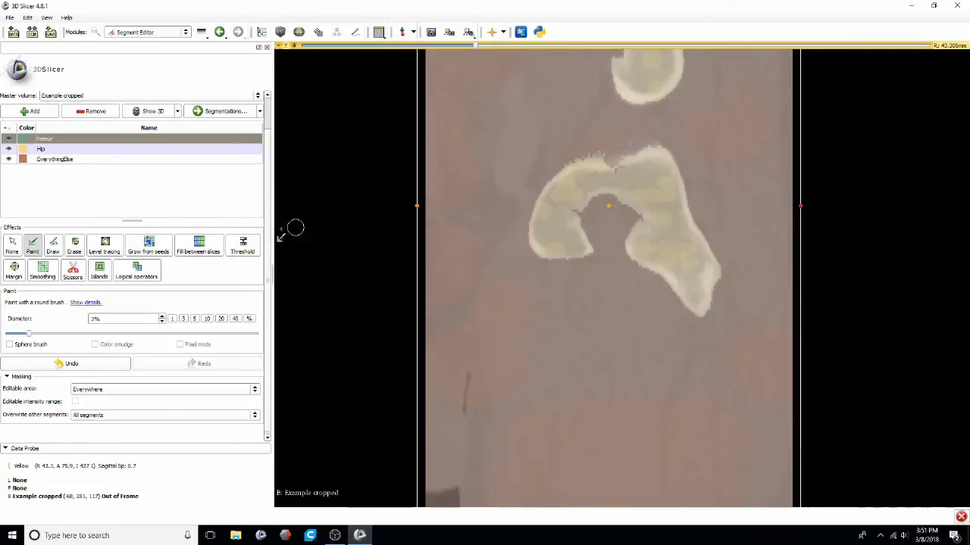
Apply Grow from seeds to finalize the Femur, Hip and EverythingElse segments and restore the Four-Up layout.
{"action": "left_click", "coordinate": [149, 245]}
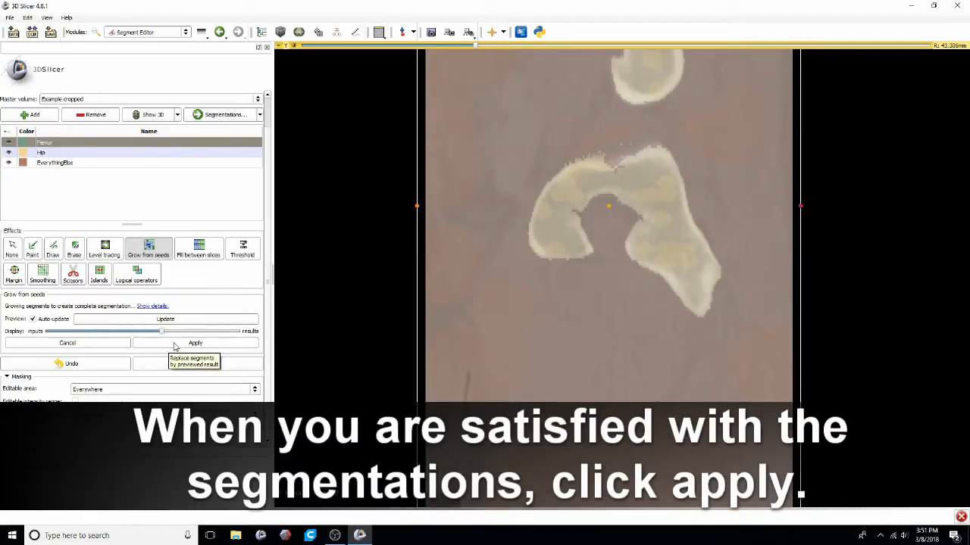
{"action": "left_click", "coordinate": [194, 342]}
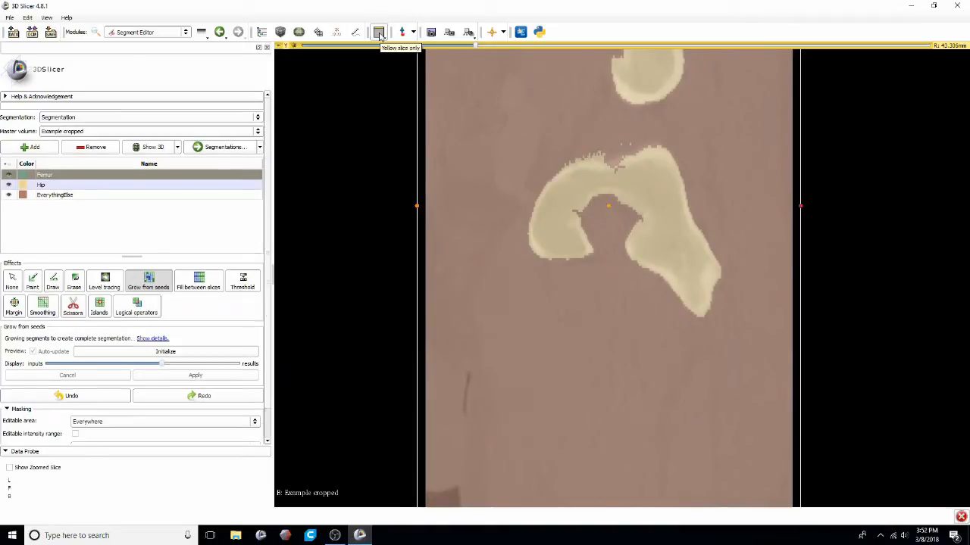
{"action": "left_click", "coordinate": [379, 32]}
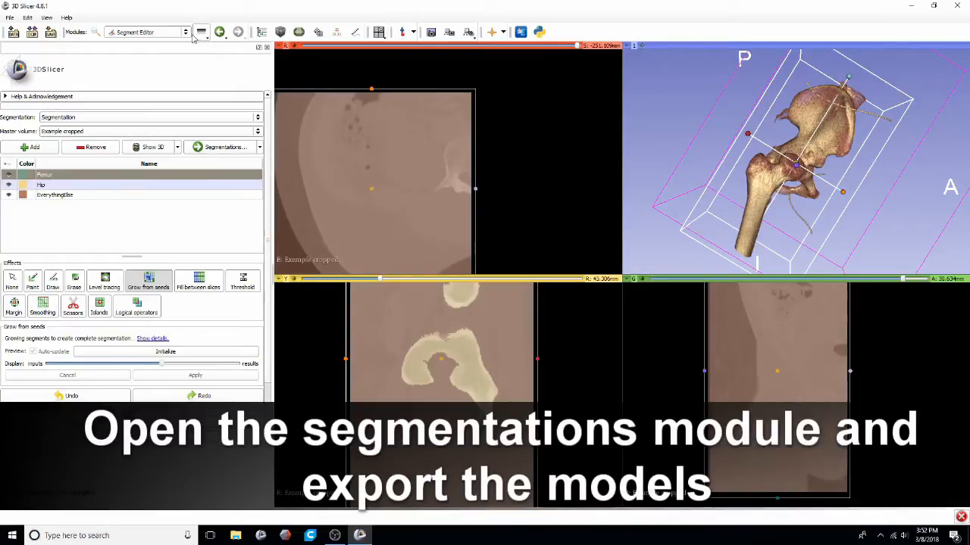
In the Segmentations module, export the segments to a new model hierarchy as surface models.
{"action": "left_click", "coordinate": [184, 32]}
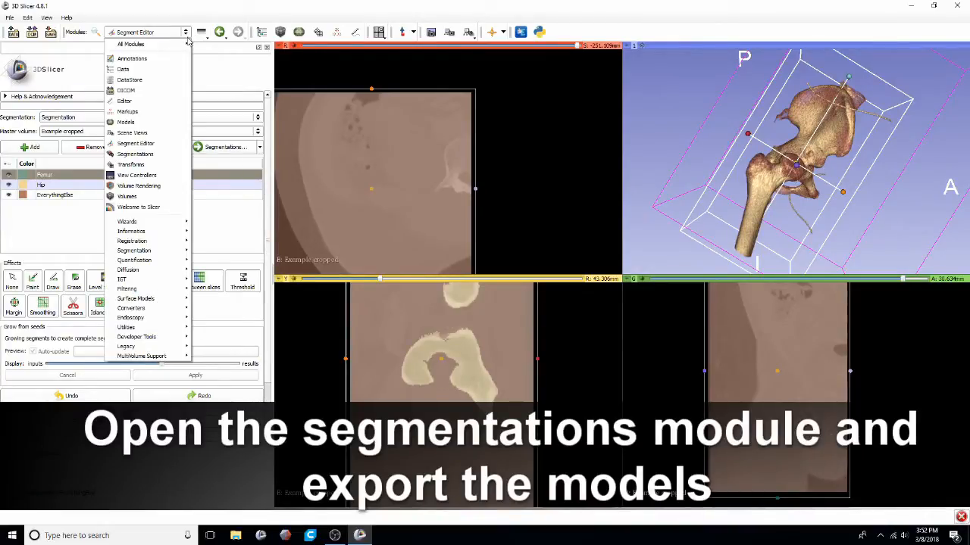
{"action": "left_click", "coordinate": [136, 155]}
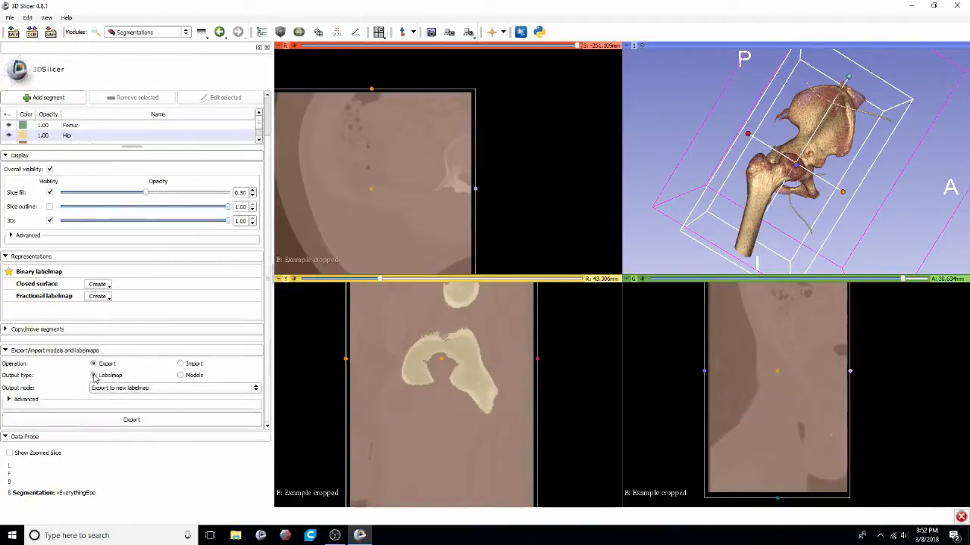
{"action": "left_click", "coordinate": [182, 376]}
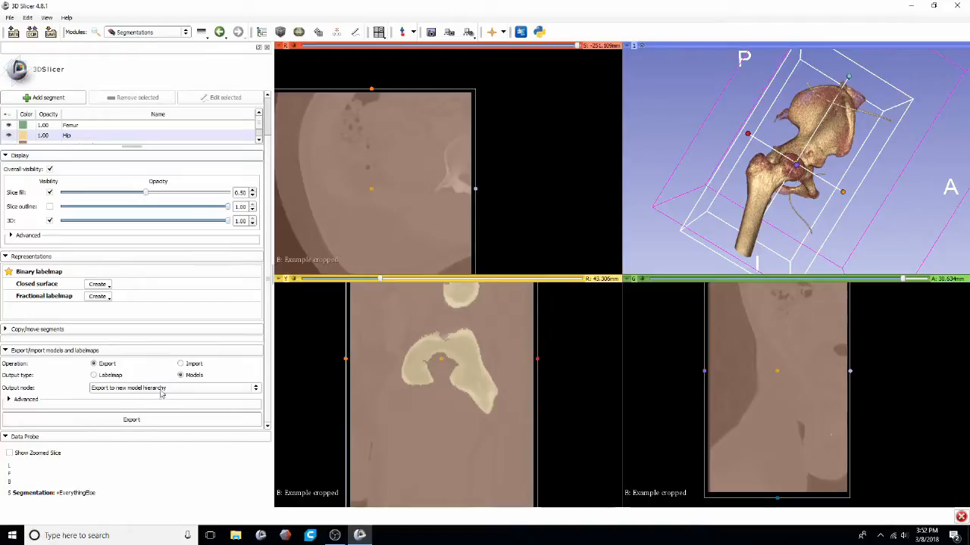
{"action": "left_click", "coordinate": [130, 419]}
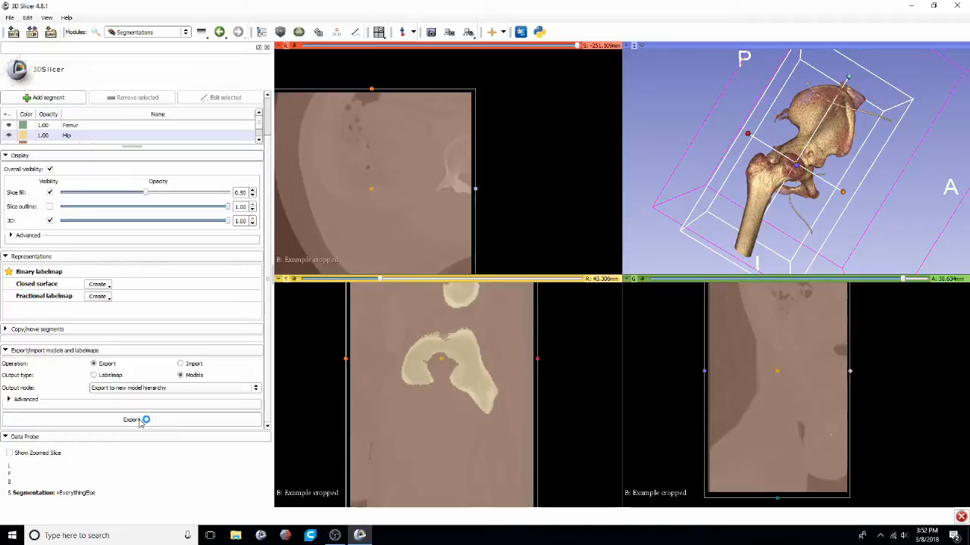
{"action": "left_click", "coordinate": [132, 420]}
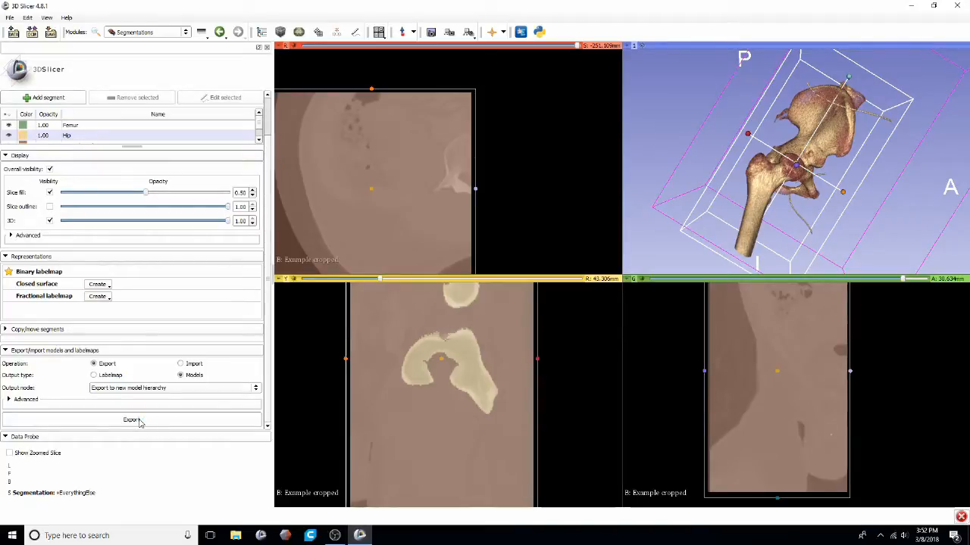
{"action": "left_click", "coordinate": [130, 420]}
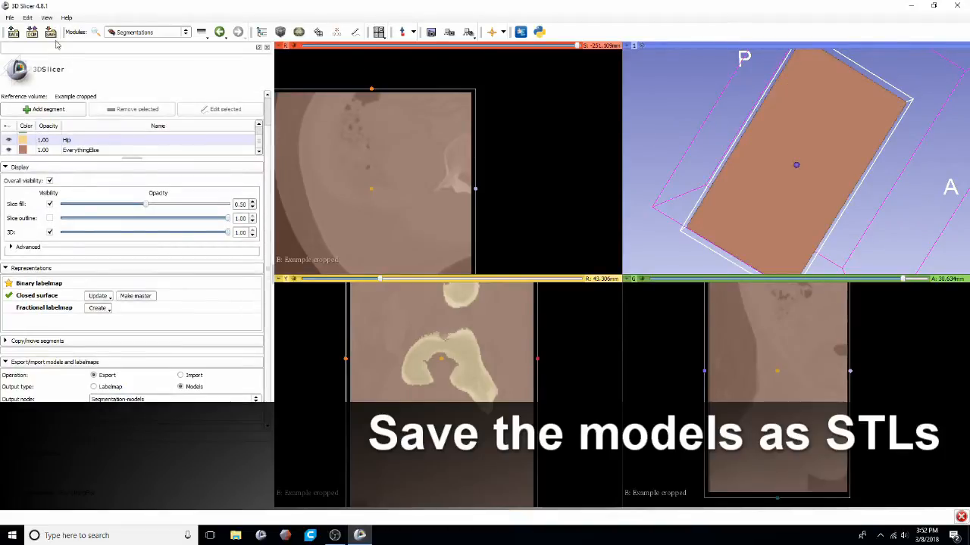
Save the Femur and Hip models as STL files with the Desktop as destination folder.
{"action": "left_click", "coordinate": [32, 32]}
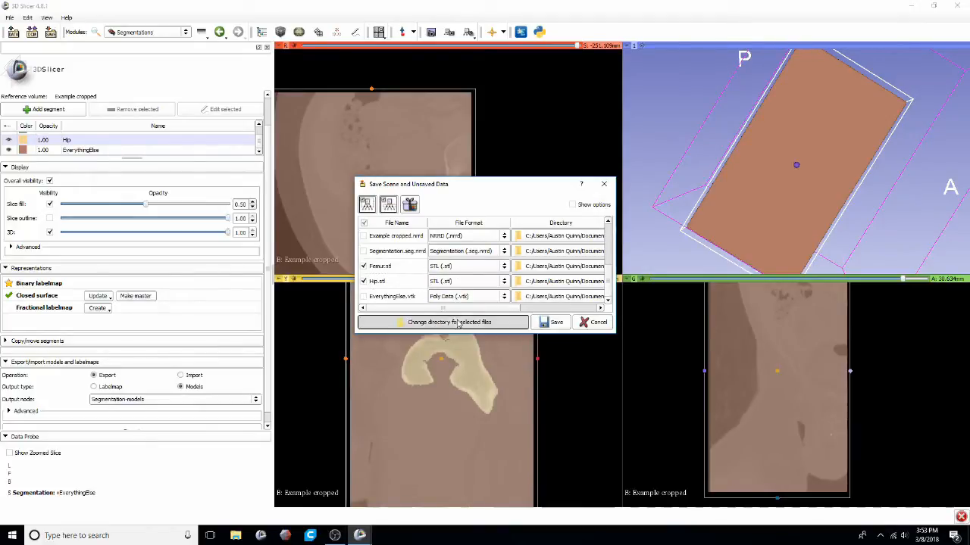
{"action": "left_click", "coordinate": [448, 321]}
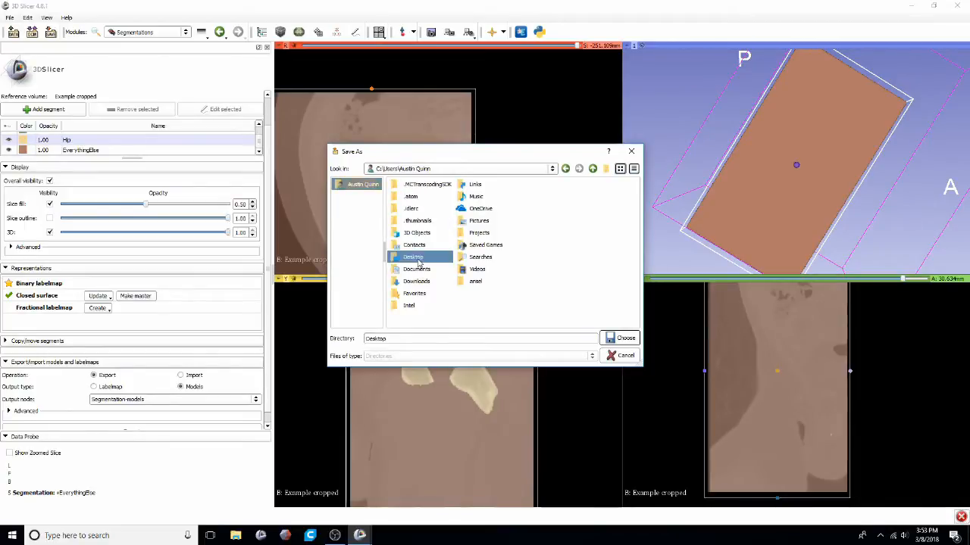
{"action": "left_click", "coordinate": [621, 338]}
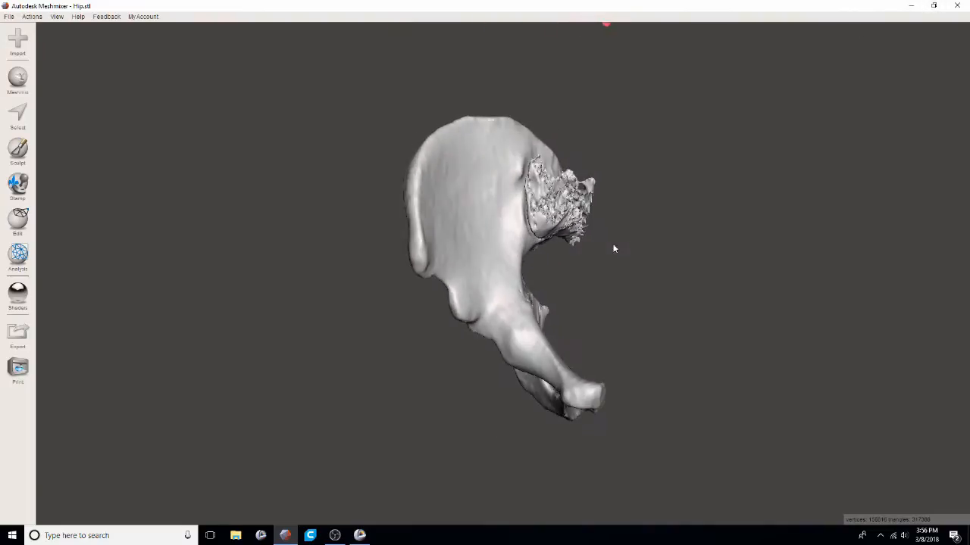
Show Meshmixer's Edit panel of mesh operations for the loaded Hip model.
{"action": "left_click", "coordinate": [18, 114]}
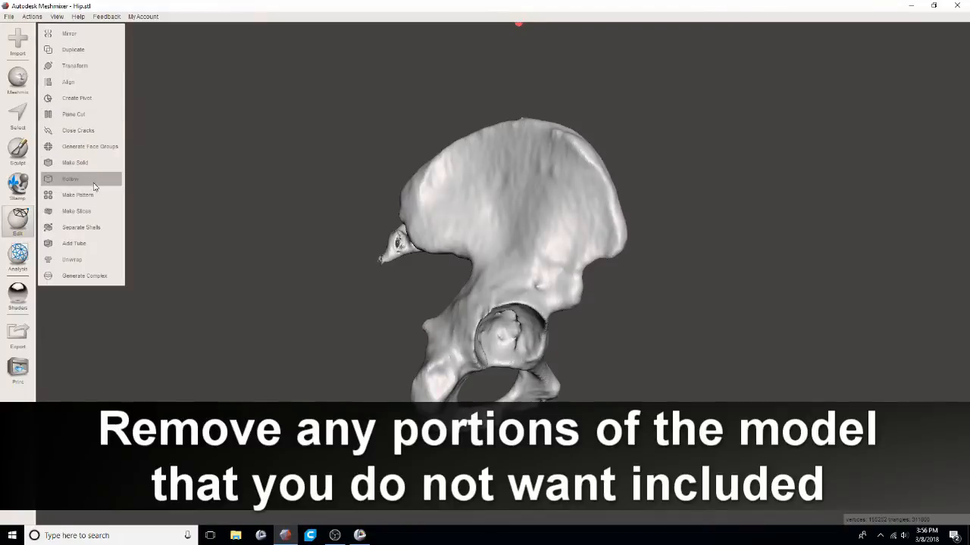
{"action": "mouse_move", "coordinate": [76, 97]}
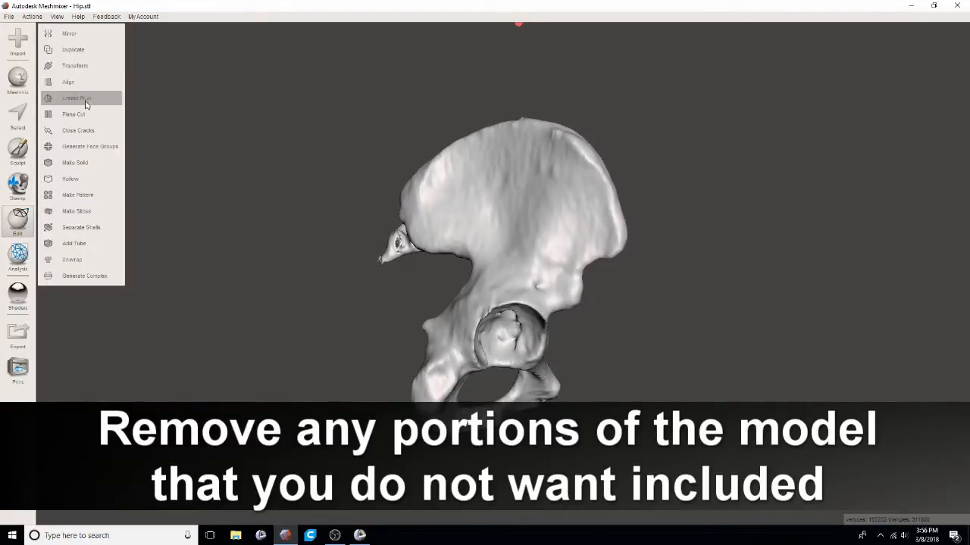
Plane Cut the Hip model above the acetabulum, trimming away the upper bone and accepting the cut.
{"action": "left_click", "coordinate": [73, 114]}
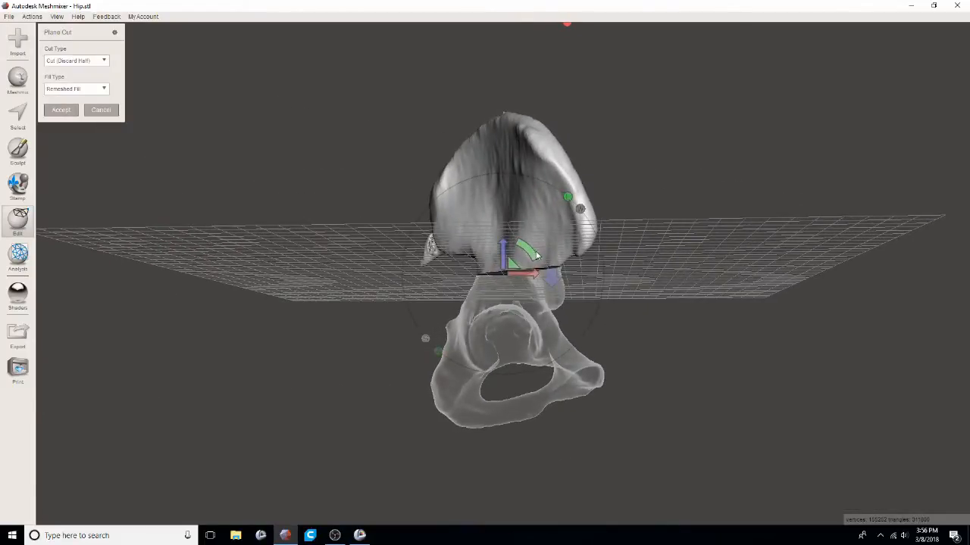
{"action": "left_click_drag", "start_coordinate": [530, 250], "coordinate": [470, 288]}
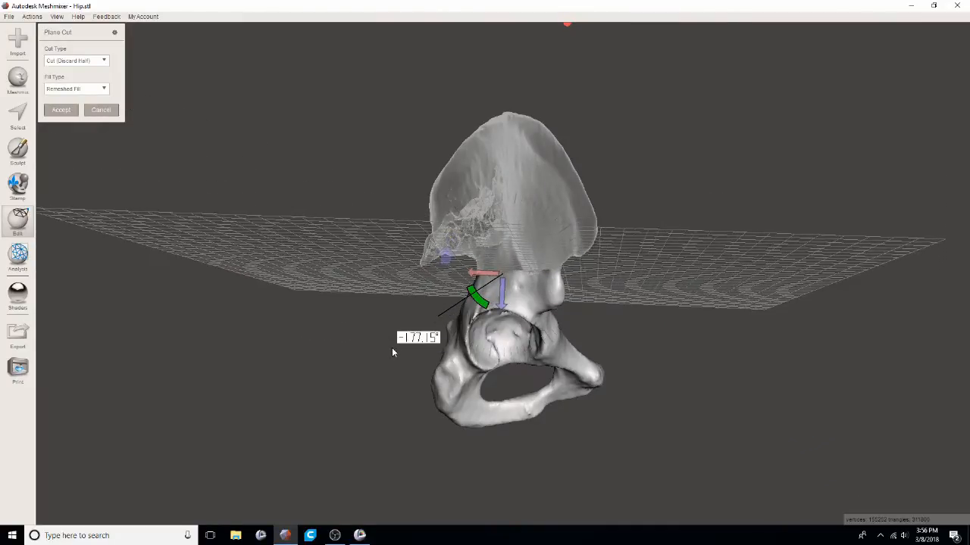
{"action": "left_click_drag", "start_coordinate": [479, 295], "coordinate": [502, 299]}
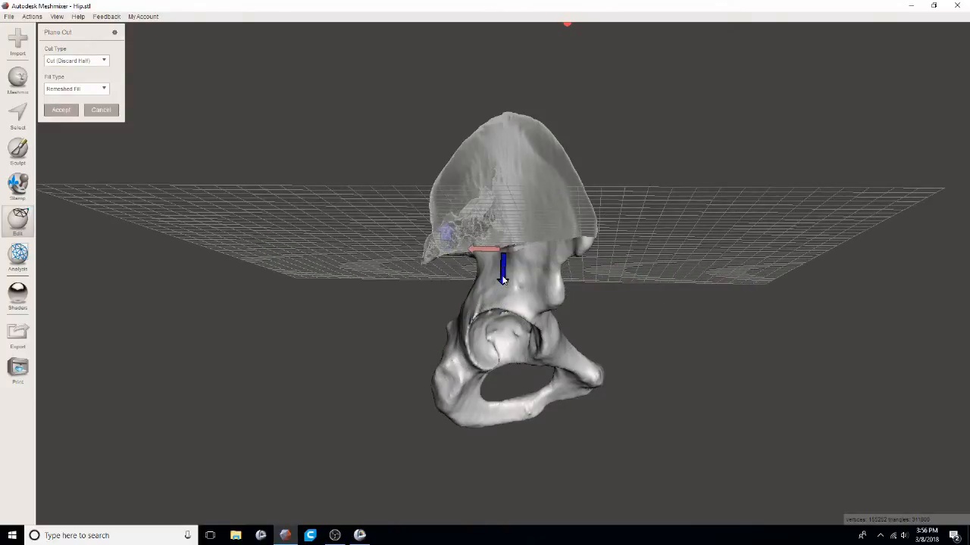
{"action": "left_click_drag", "start_coordinate": [503, 273], "coordinate": [530, 265]}
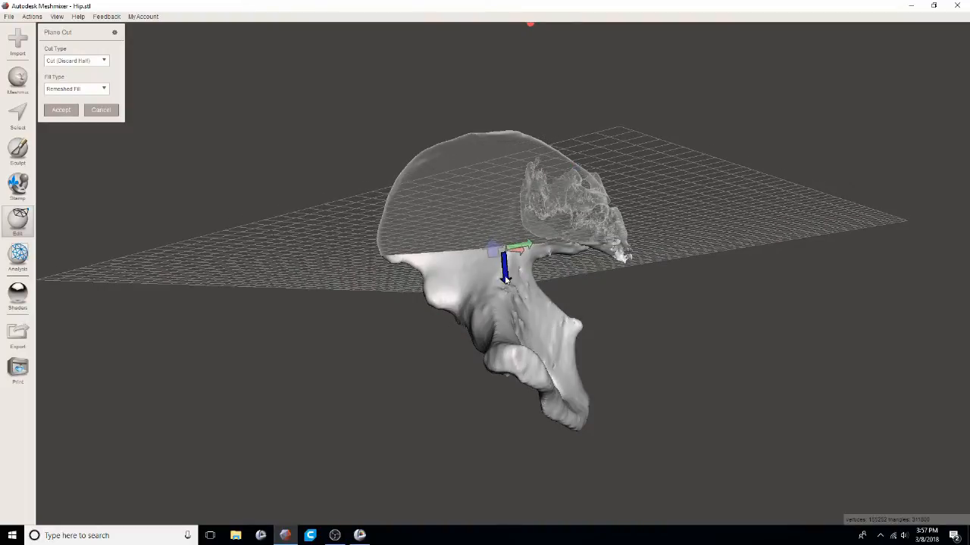
{"action": "left_click_drag", "start_coordinate": [503, 276], "coordinate": [508, 250]}
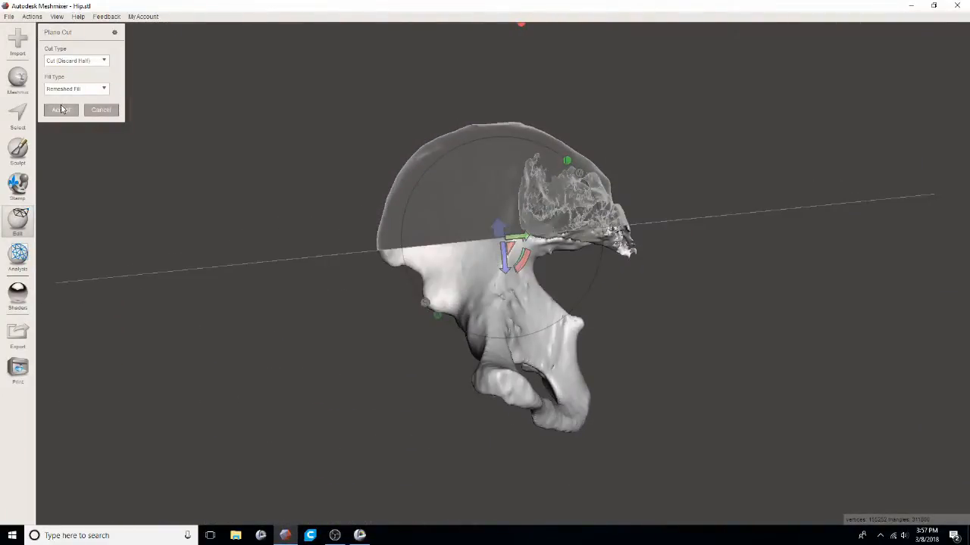
{"action": "left_click", "coordinate": [61, 109]}
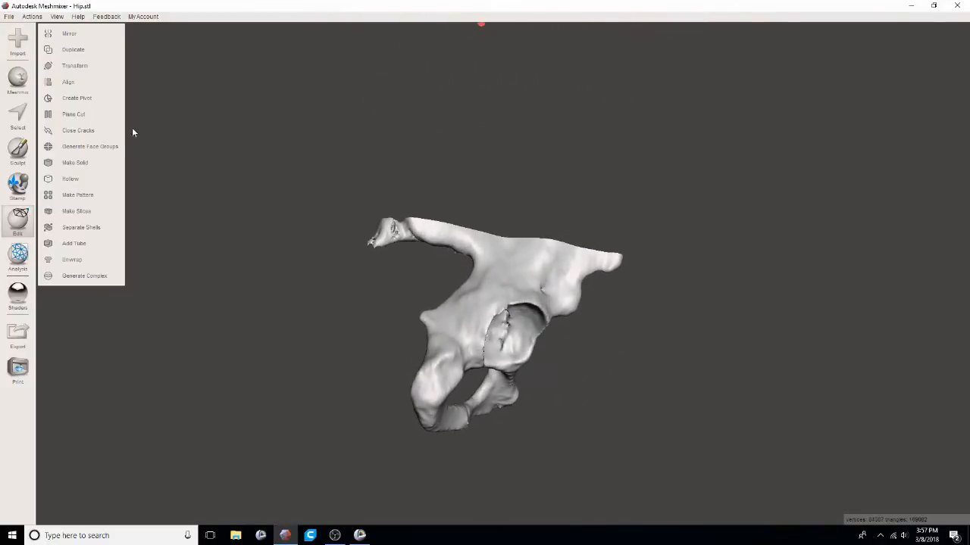
Check the mesh with Inspector, then export the trimmed hip as HipFinal STL.
{"action": "left_click", "coordinate": [18, 257]}
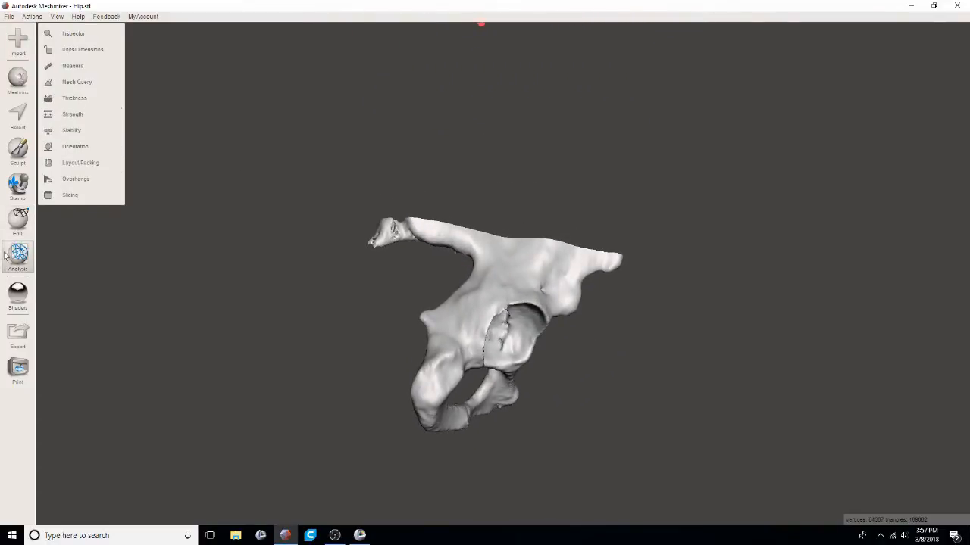
{"action": "left_click", "coordinate": [73, 33]}
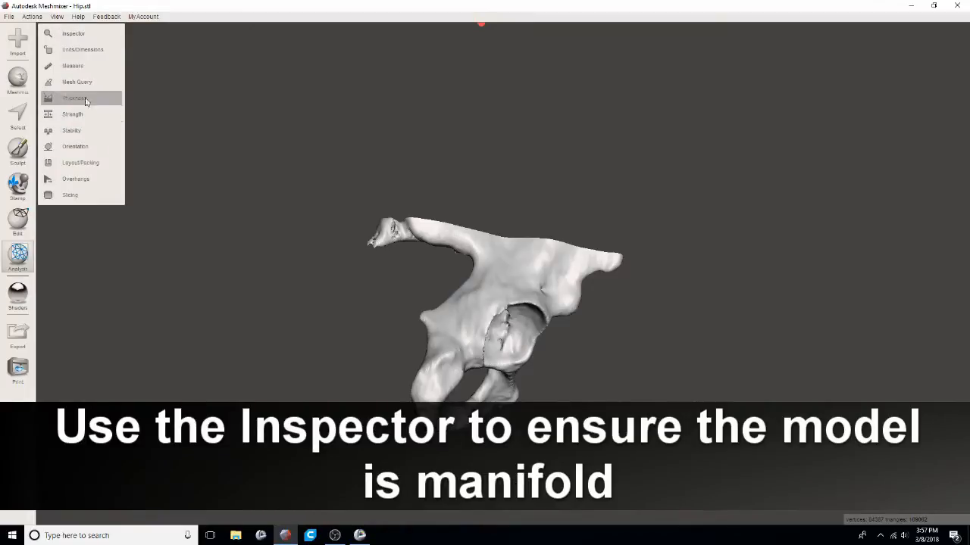
{"action": "left_click", "coordinate": [9, 15]}
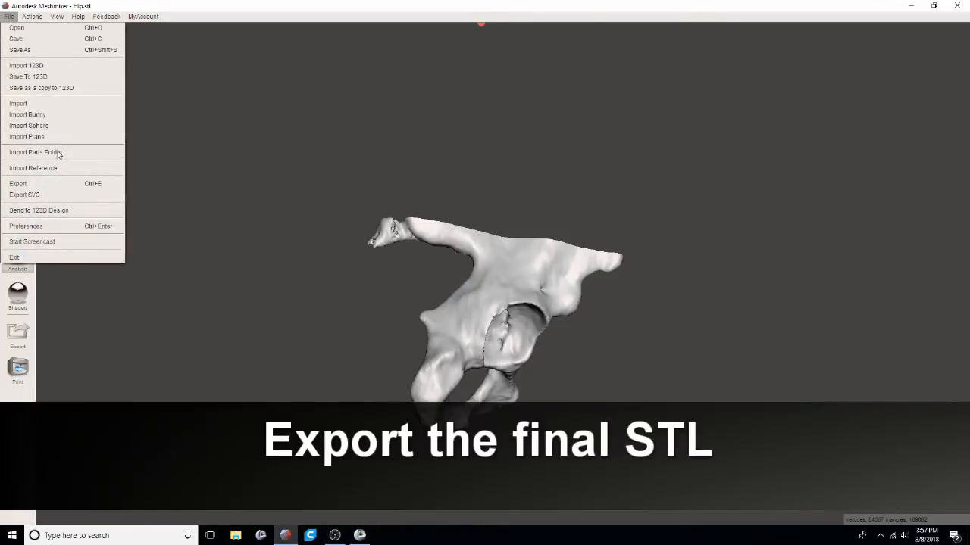
{"action": "left_click", "coordinate": [18, 184]}
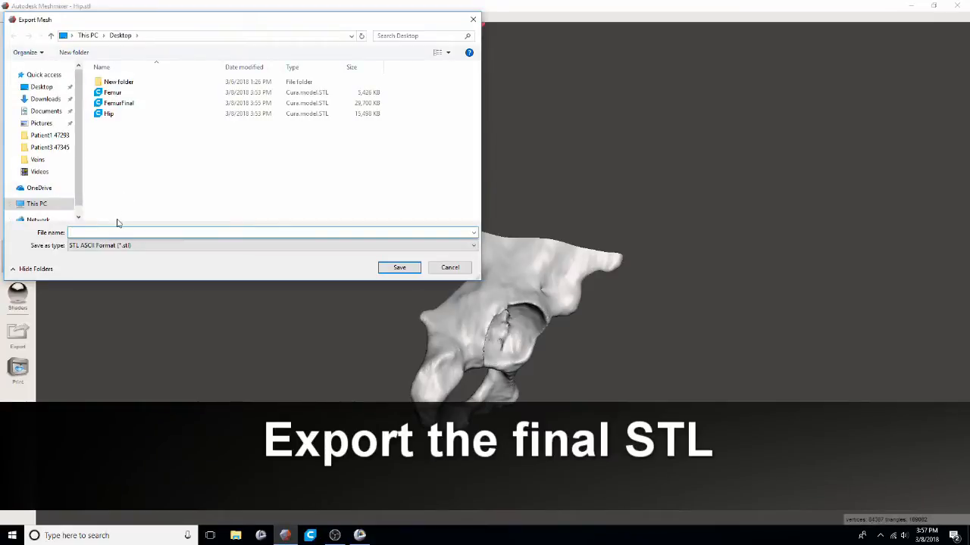
{"action": "type", "text": "HipFin"}
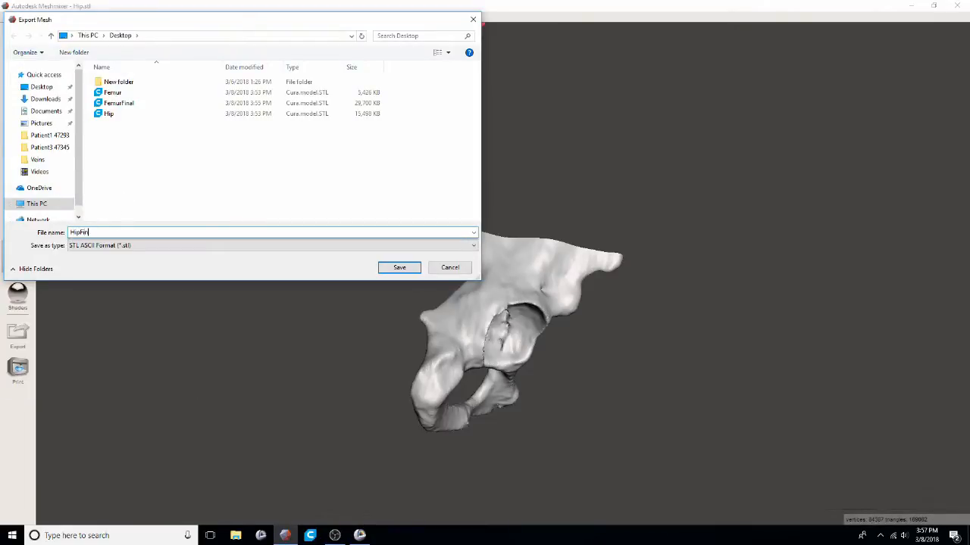
{"action": "left_click", "coordinate": [400, 267]}
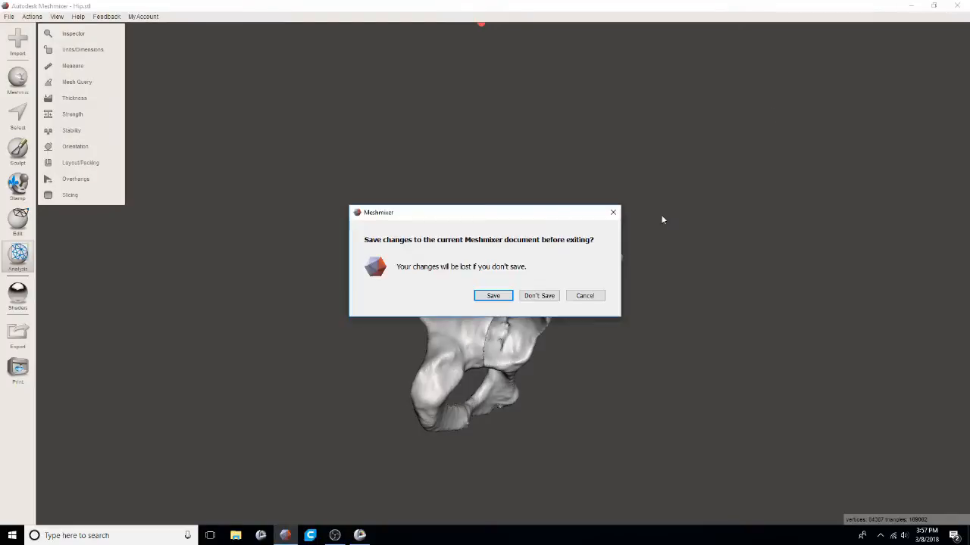
Close Meshmixer with Don't Save and launch Ultimaker Cura from the desktop.
{"action": "left_click", "coordinate": [539, 295]}
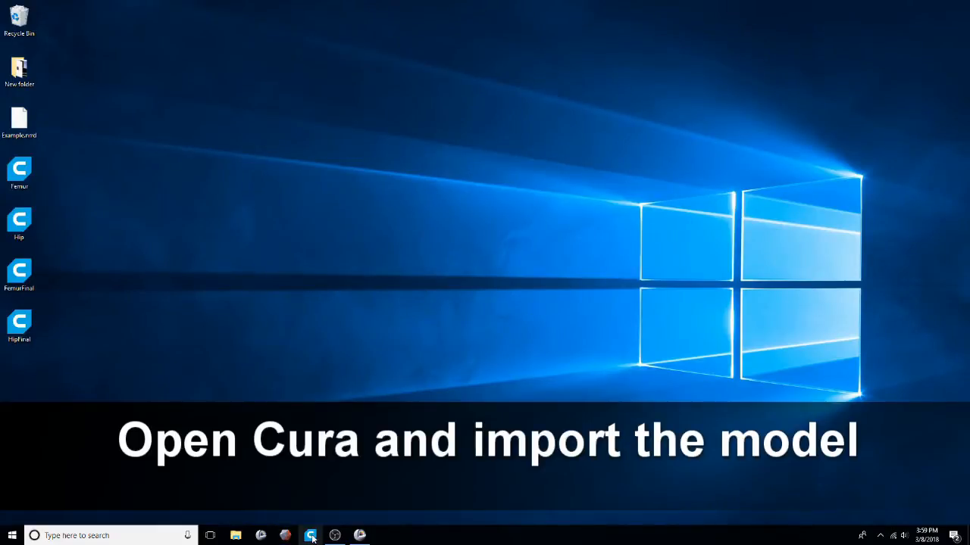
{"action": "left_click", "coordinate": [309, 536]}
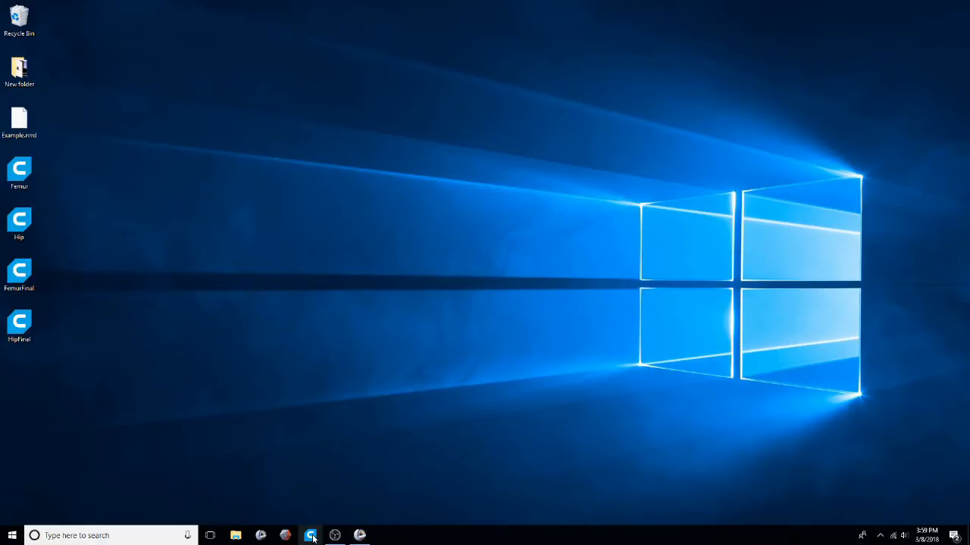
{"action": "left_click", "coordinate": [311, 536]}
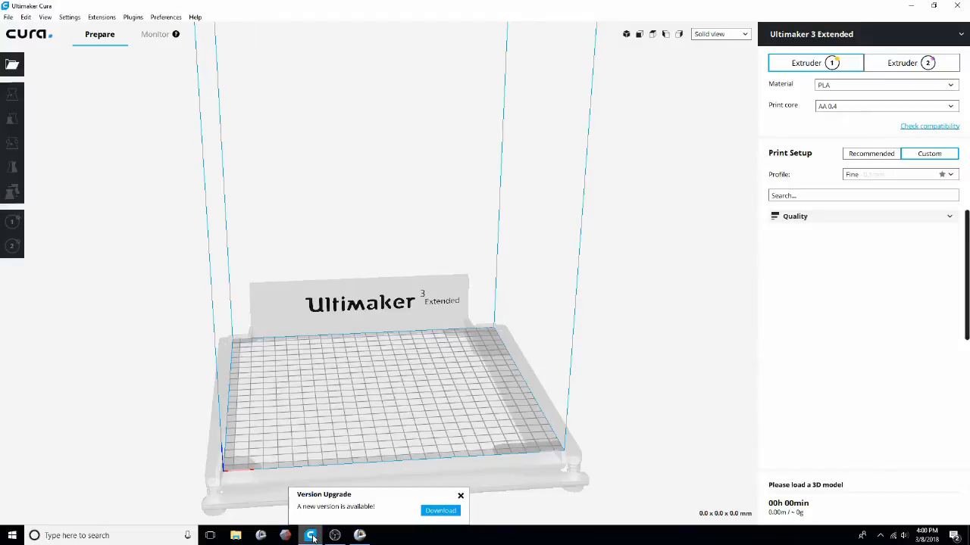
Load the HipFinal STL onto the Cura build plate.
{"action": "left_click", "coordinate": [236, 536]}
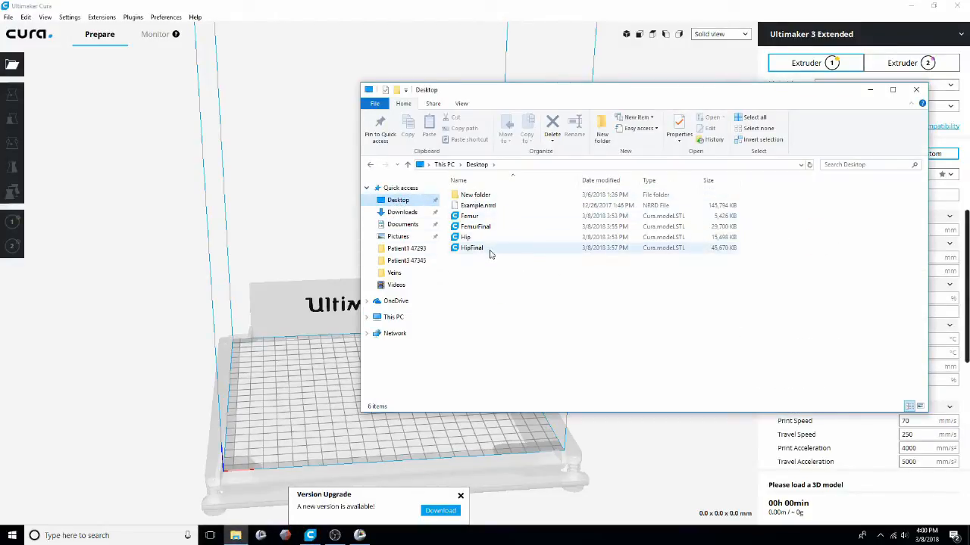
{"action": "double_click", "coordinate": [471, 248]}
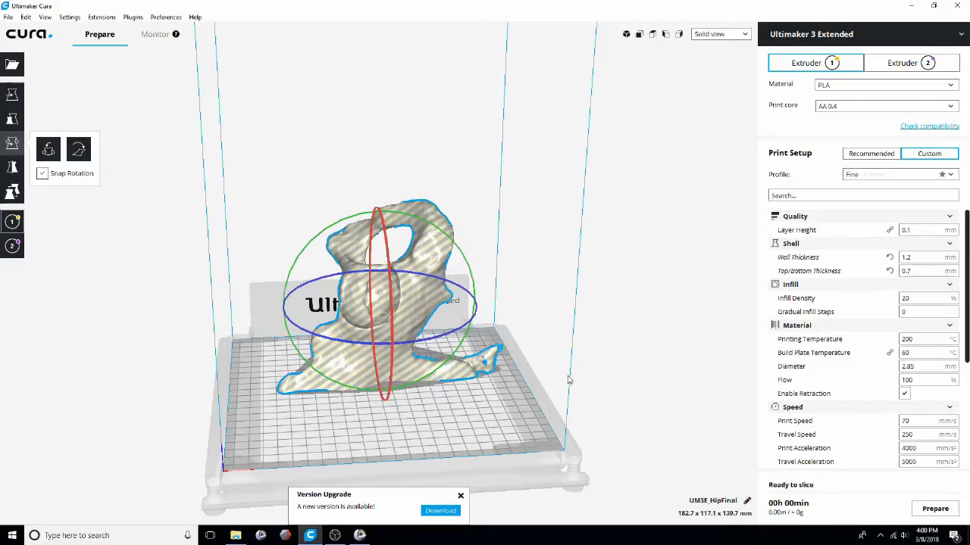
Shift the hip model across the build plate with the Move tool.
{"action": "left_click", "coordinate": [12, 94]}
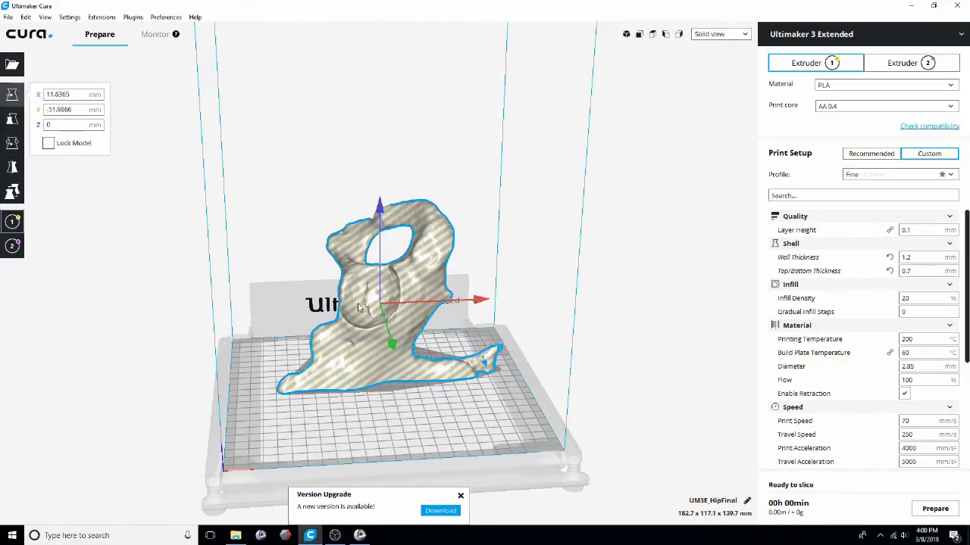
{"action": "left_click_drag", "start_coordinate": [379, 303], "coordinate": [364, 326]}
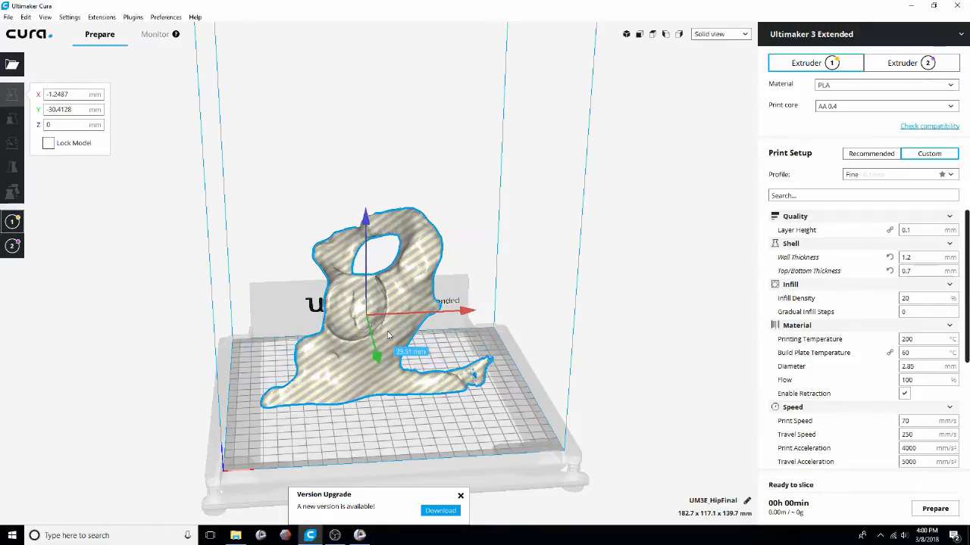
{"action": "left_click", "coordinate": [12, 118]}
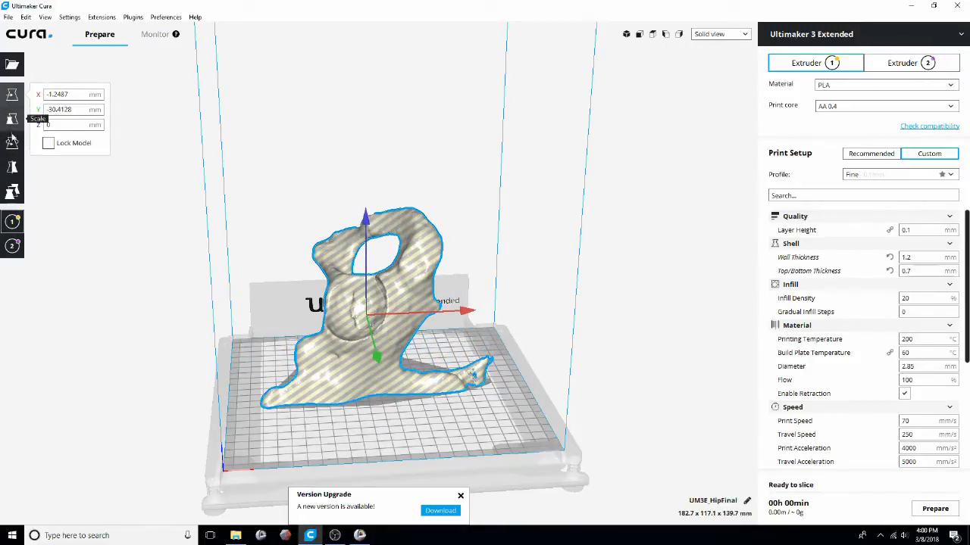